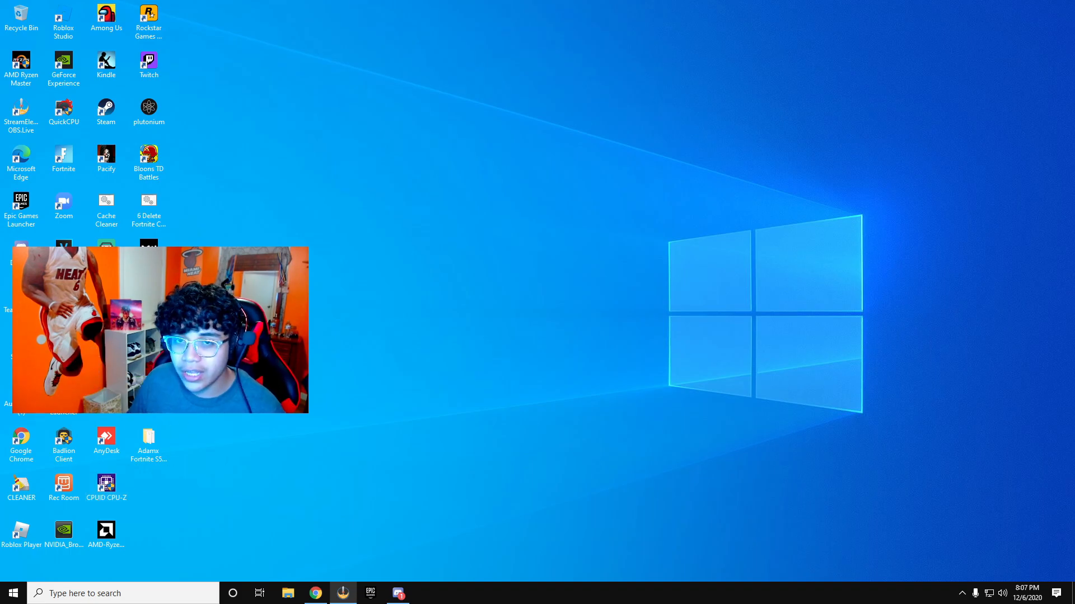
- Create a system restore point described with today's date, 12/6
text(restore)
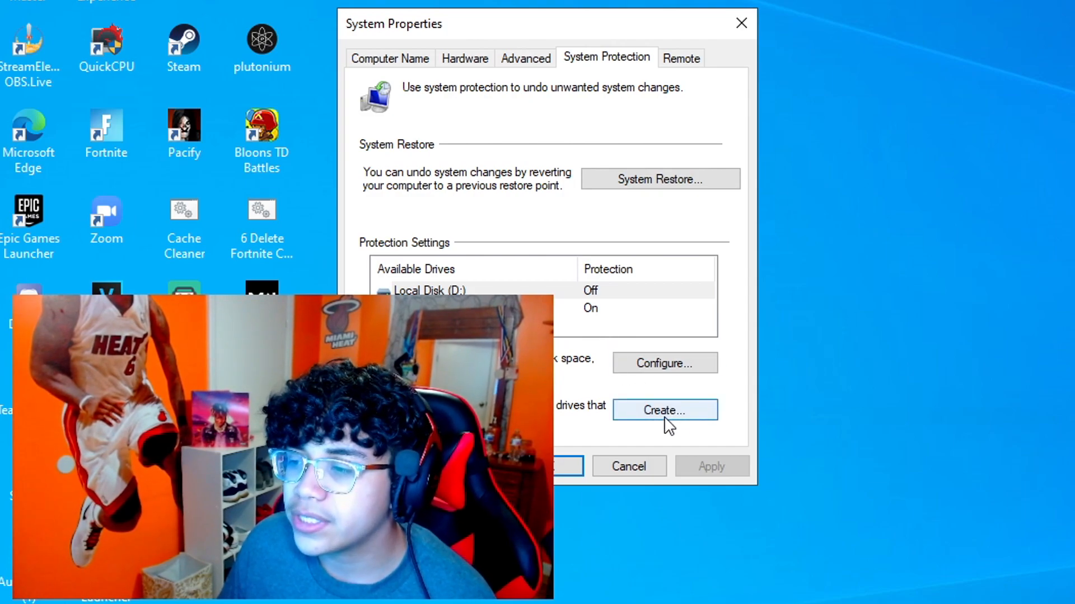
click(661, 409)
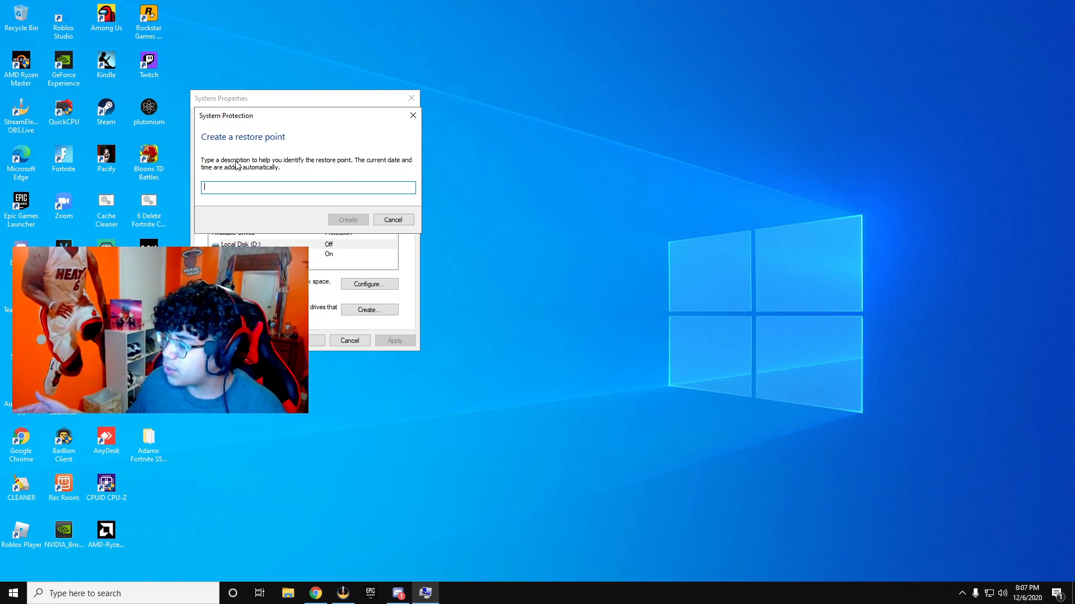
text(12/6/)
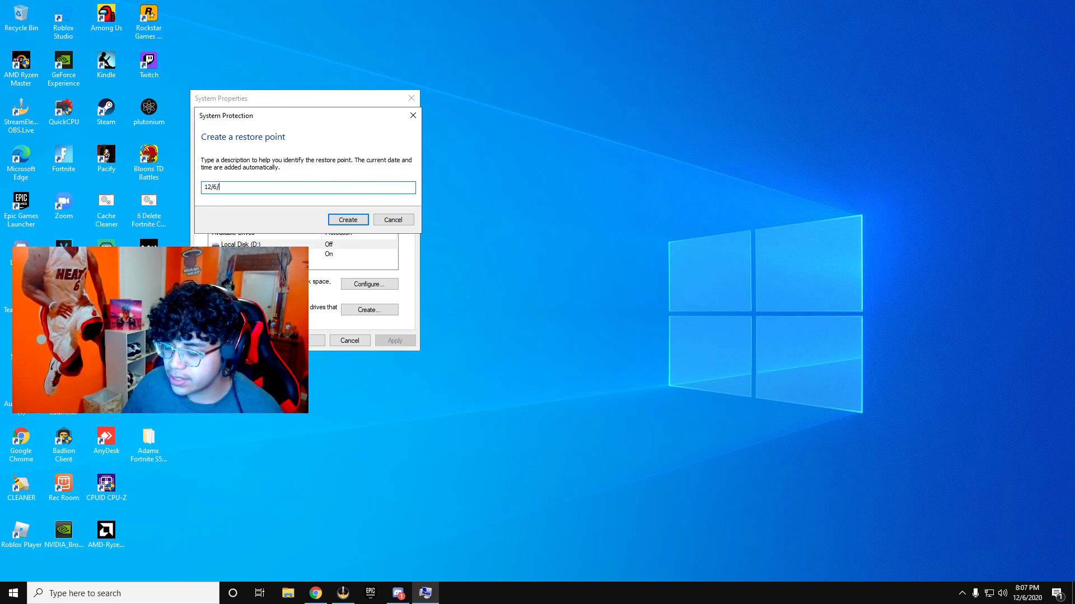
click(347, 220)
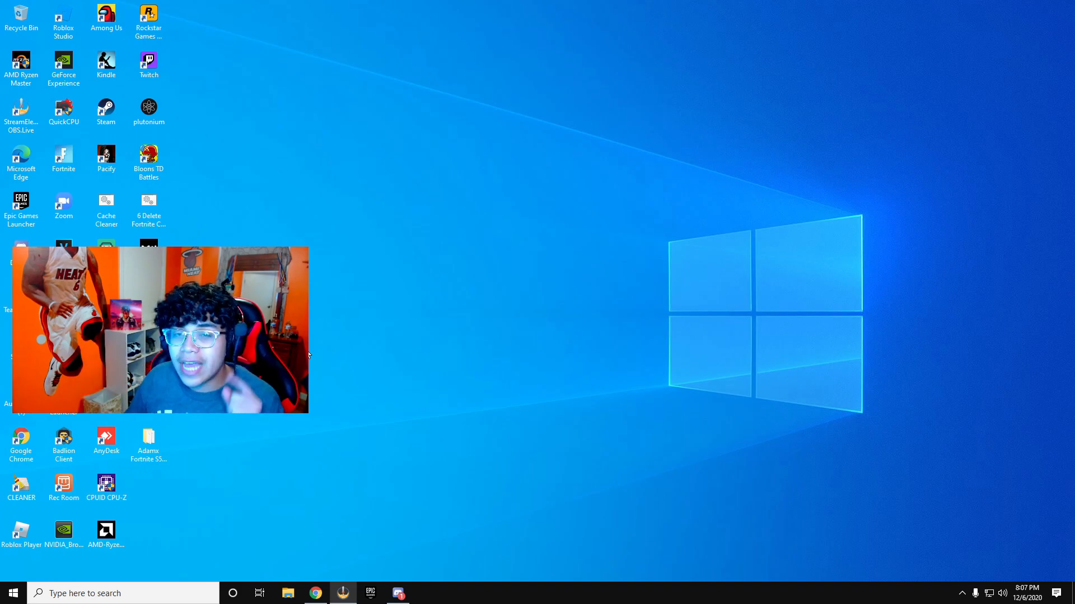
mouse_move(373, 160)
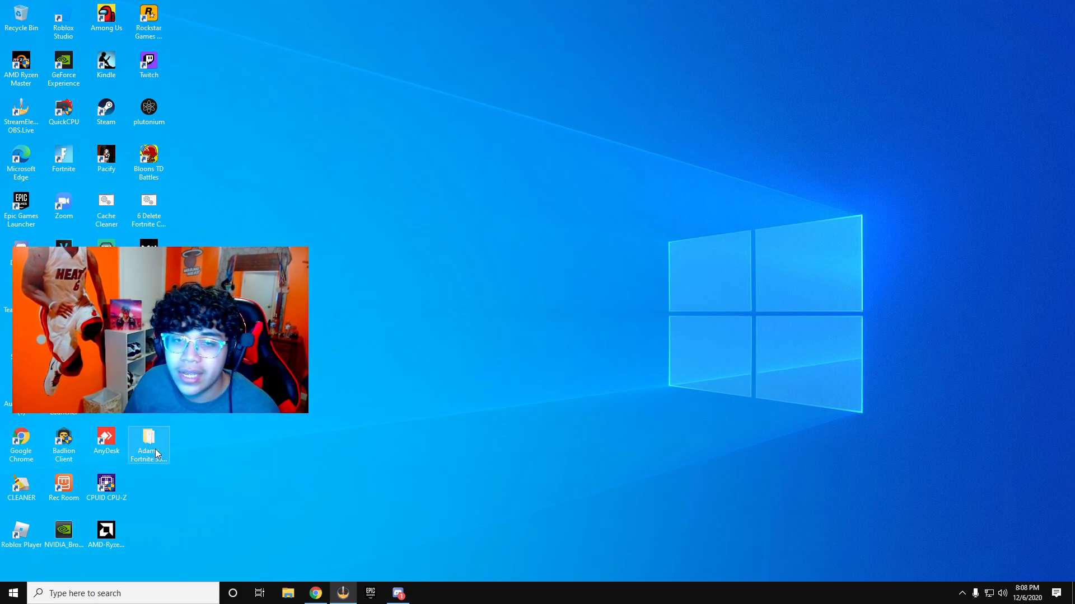
- Go into the Fortnite S5 FPS boost pack's 1 Cleanup folder and select Delete Temporary Files
double_click(148, 442)
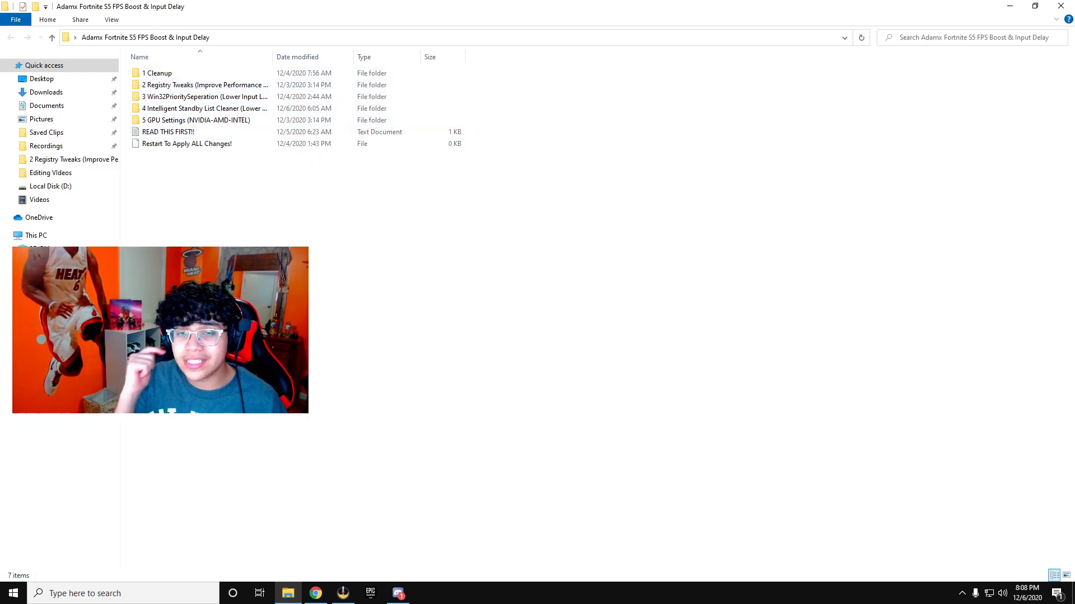
click(157, 73)
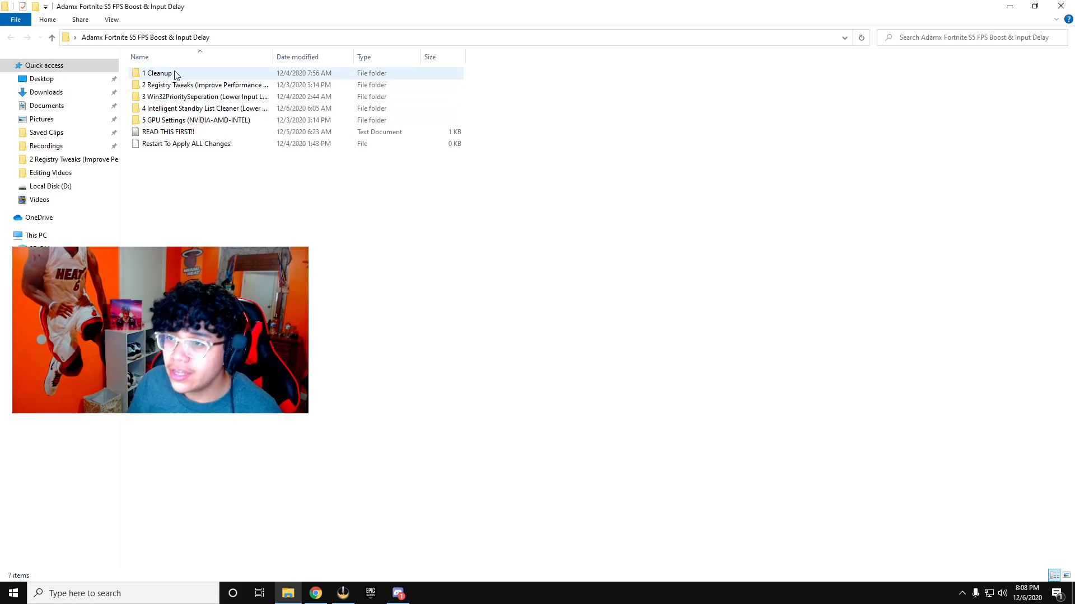
double_click(158, 73)
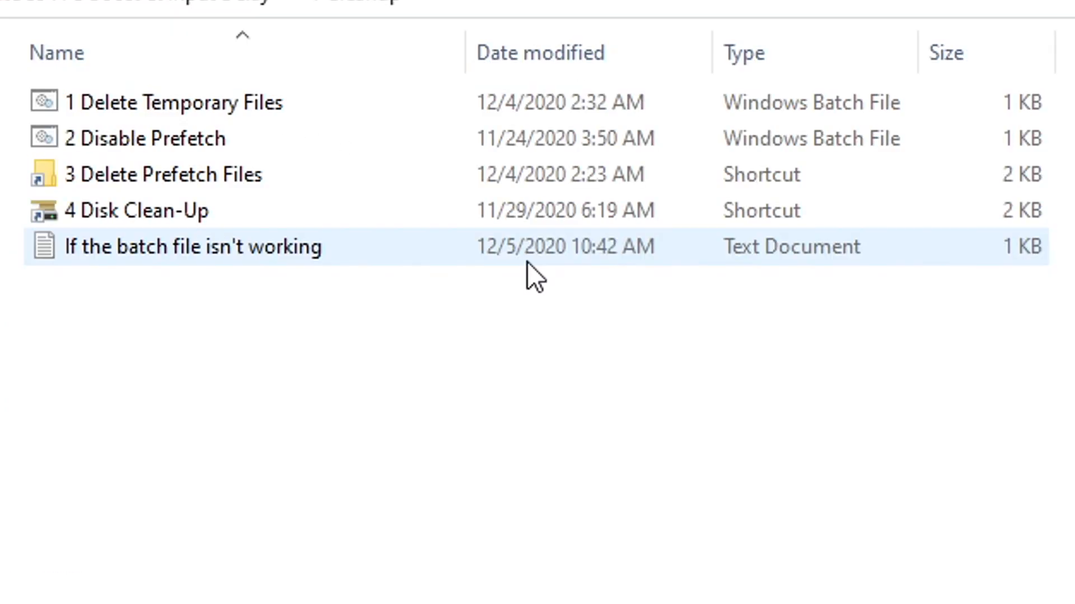
click(172, 102)
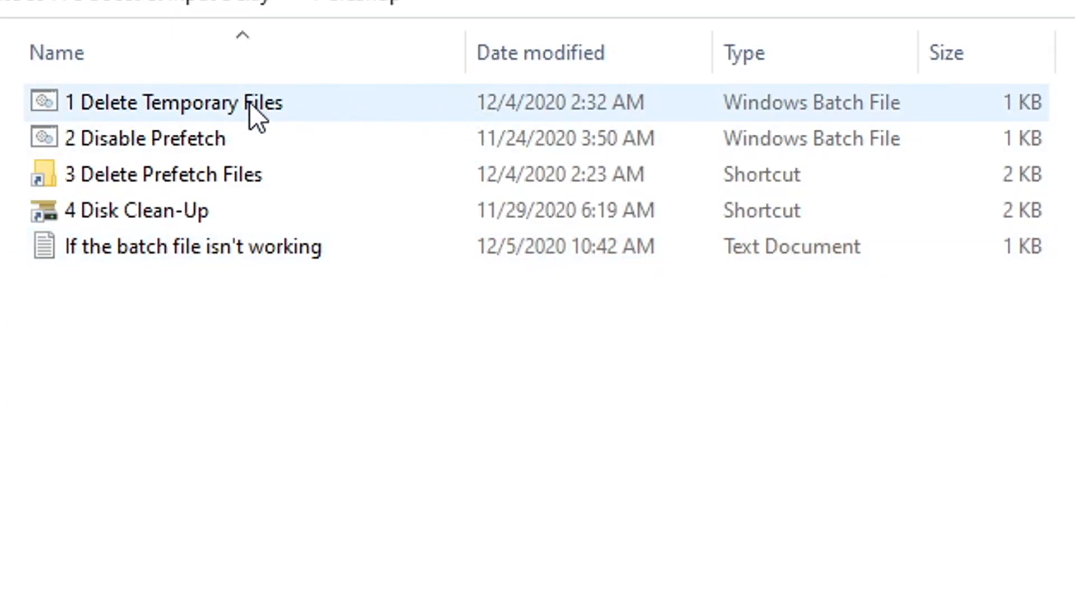
- Run the Delete Prefetch Files shortcut, then bring up Windows search
click(147, 138)
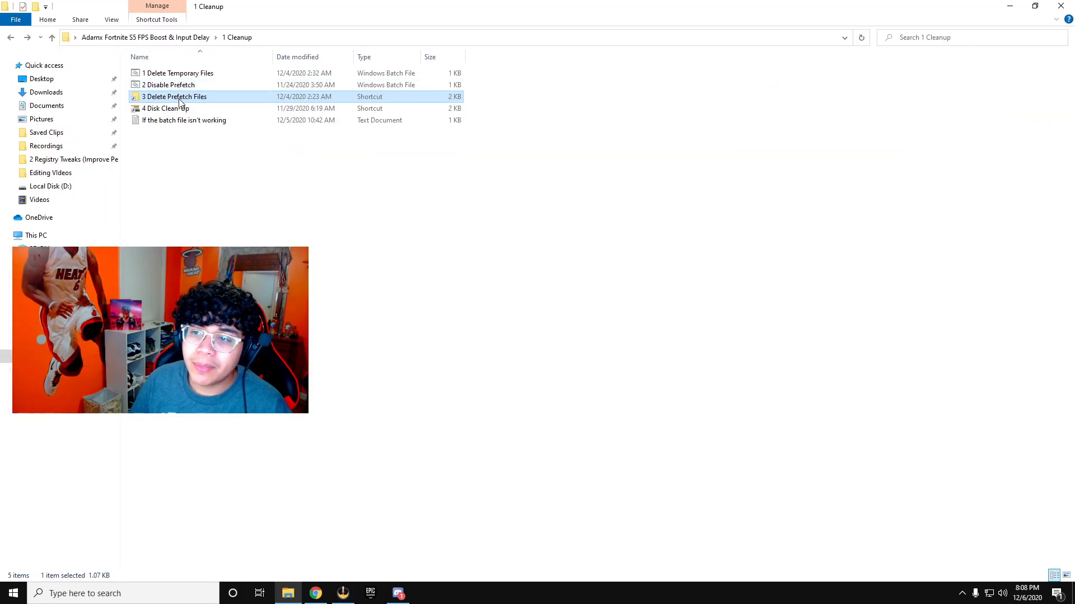
mouse_move(172, 97)
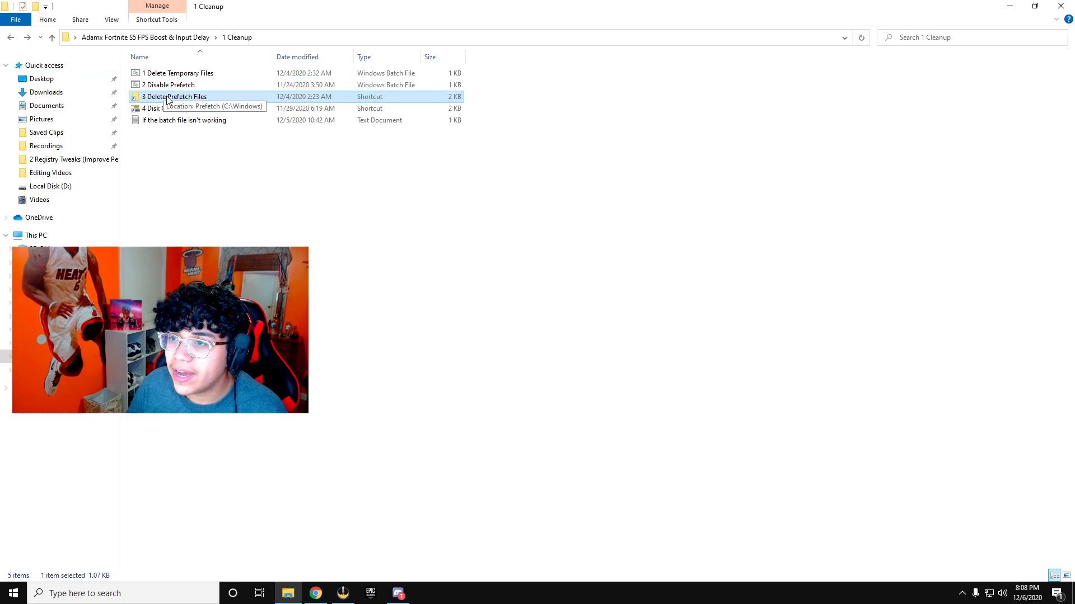
double_click(175, 96)
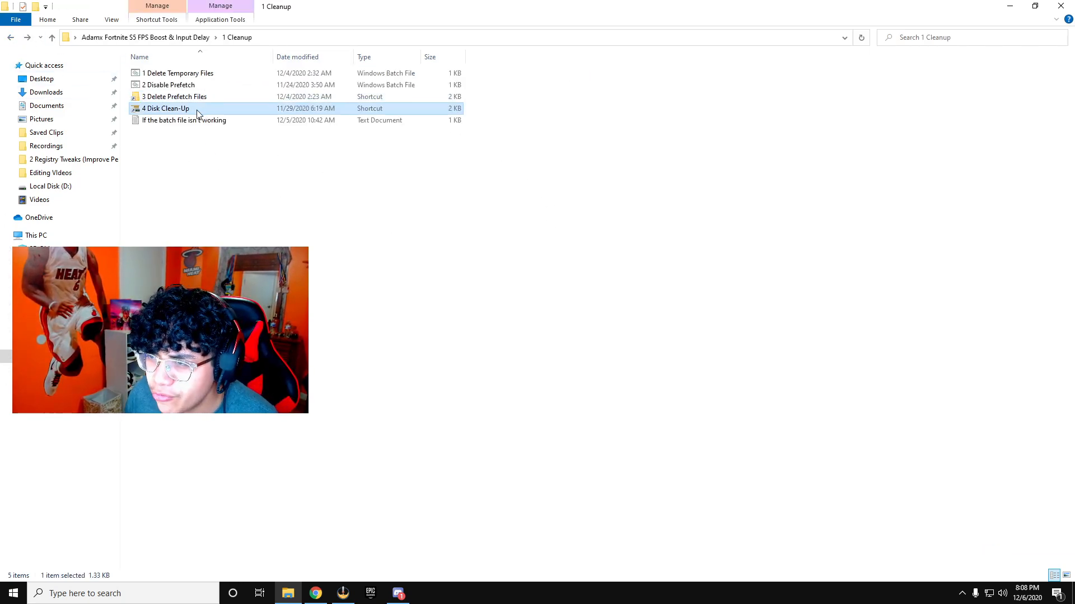
mouse_move(168, 84)
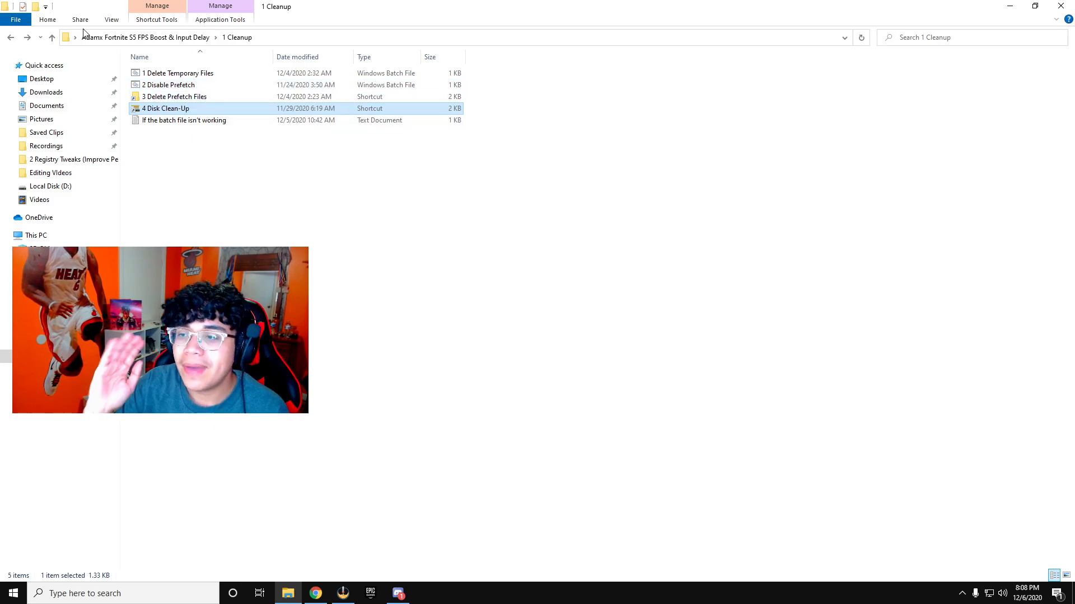
click(183, 120)
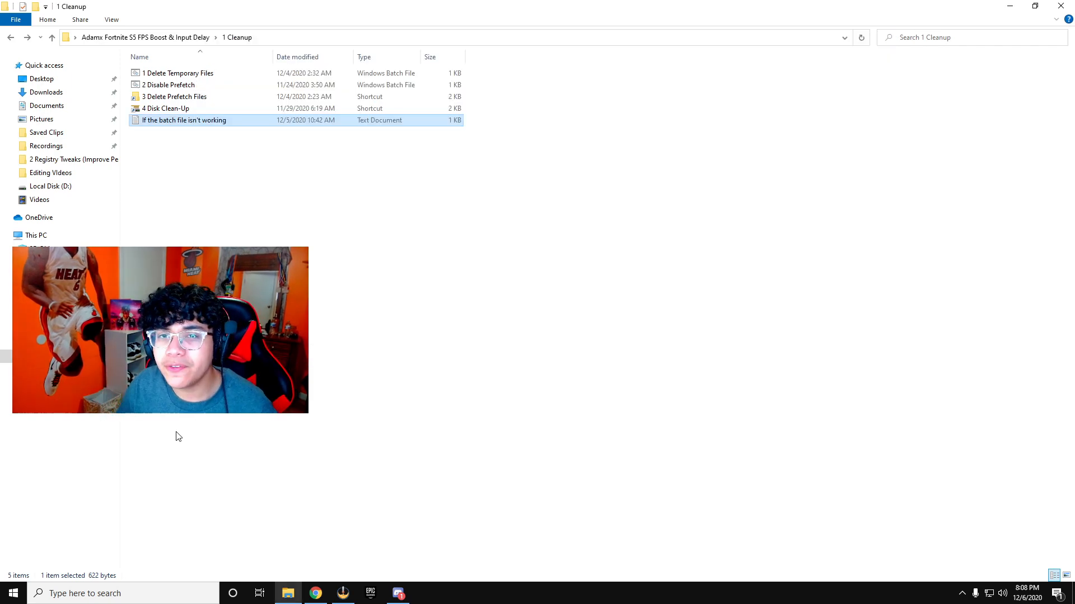
click(123, 593)
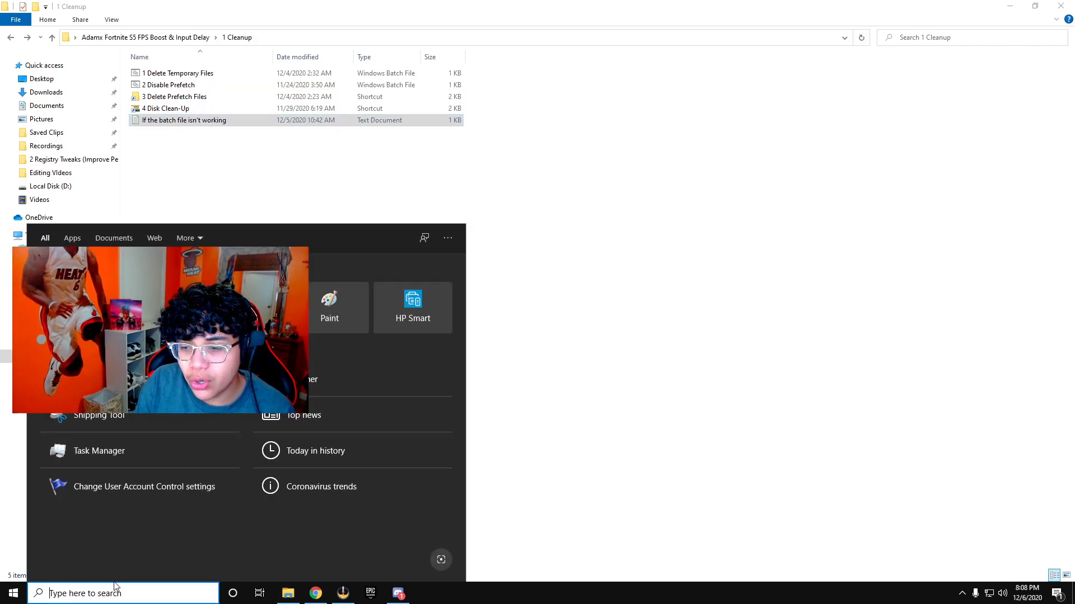
- Set User Account Control to Never notify and confirm it
click(144, 487)
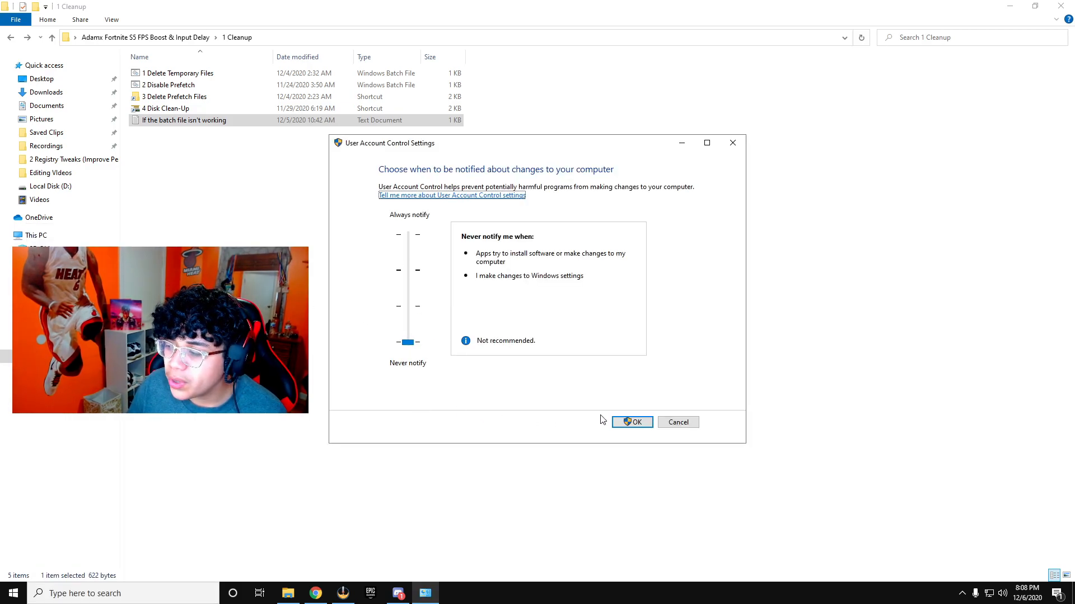
click(631, 422)
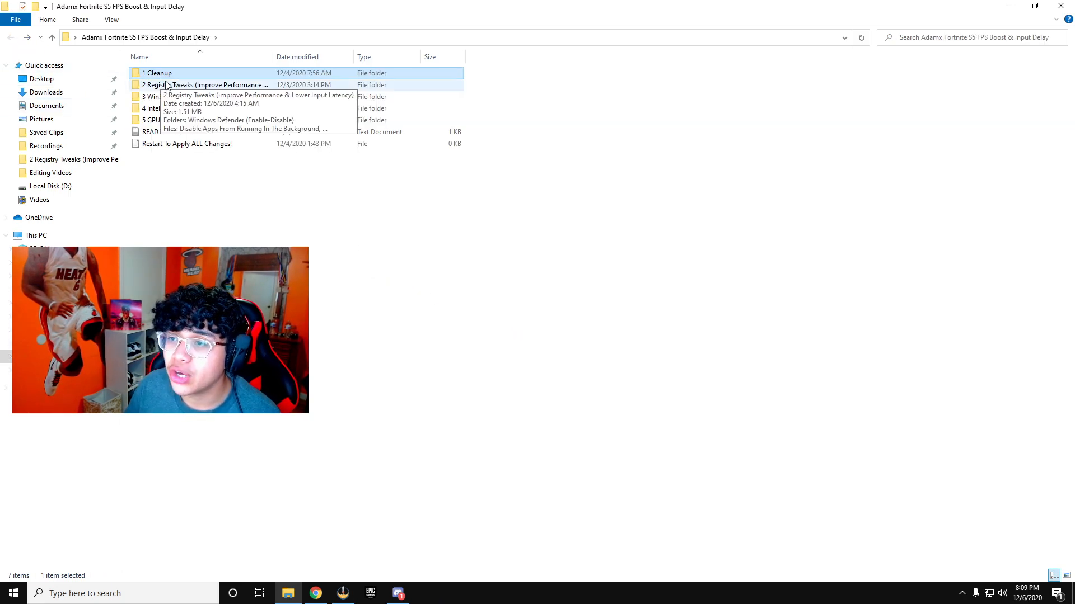
double_click(212, 84)
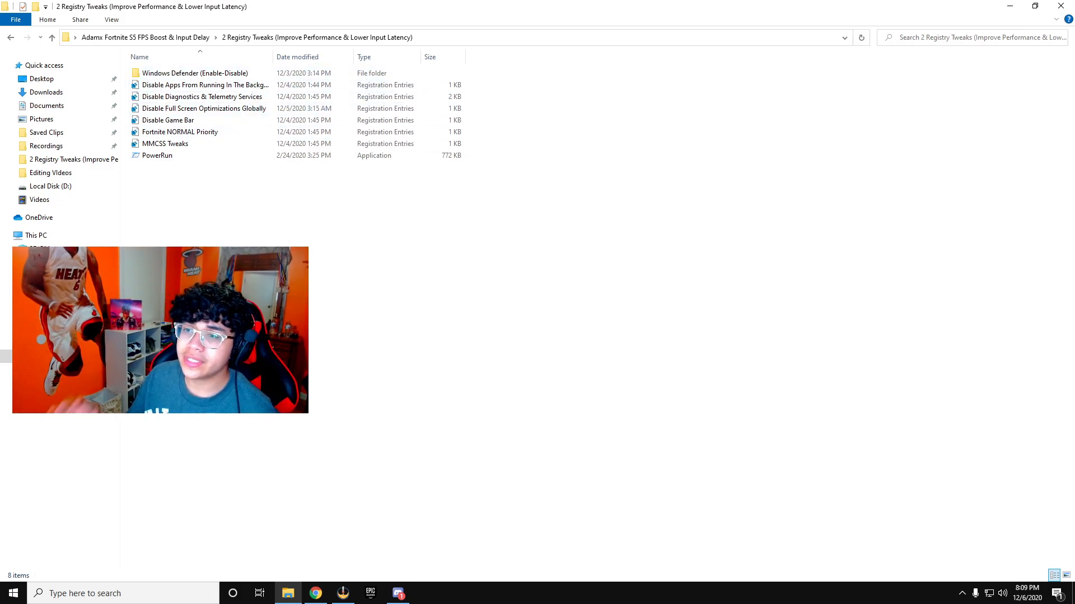
click(203, 83)
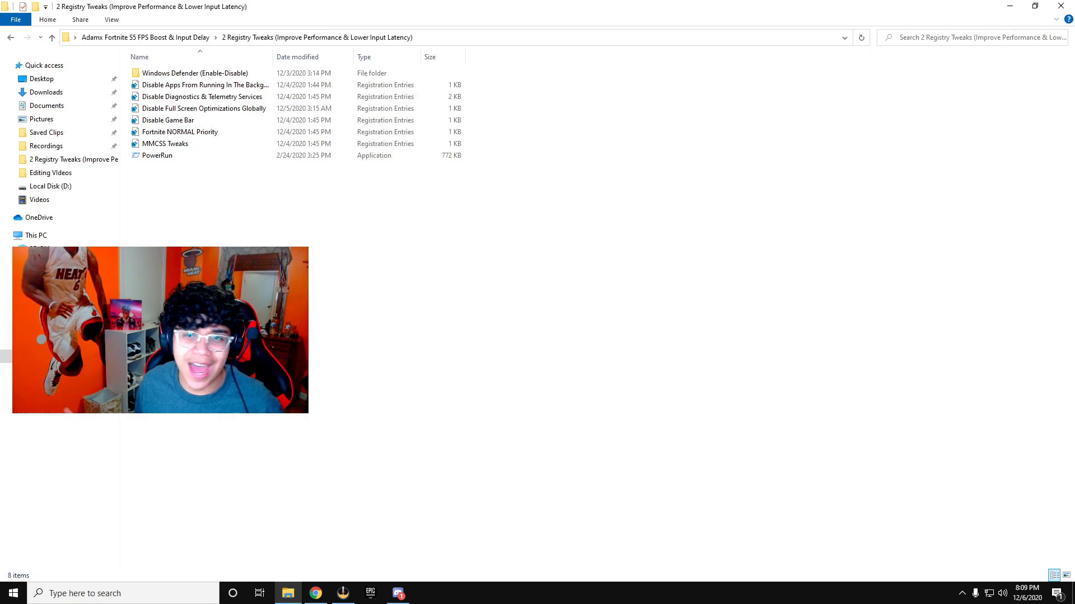
mouse_move(200, 96)
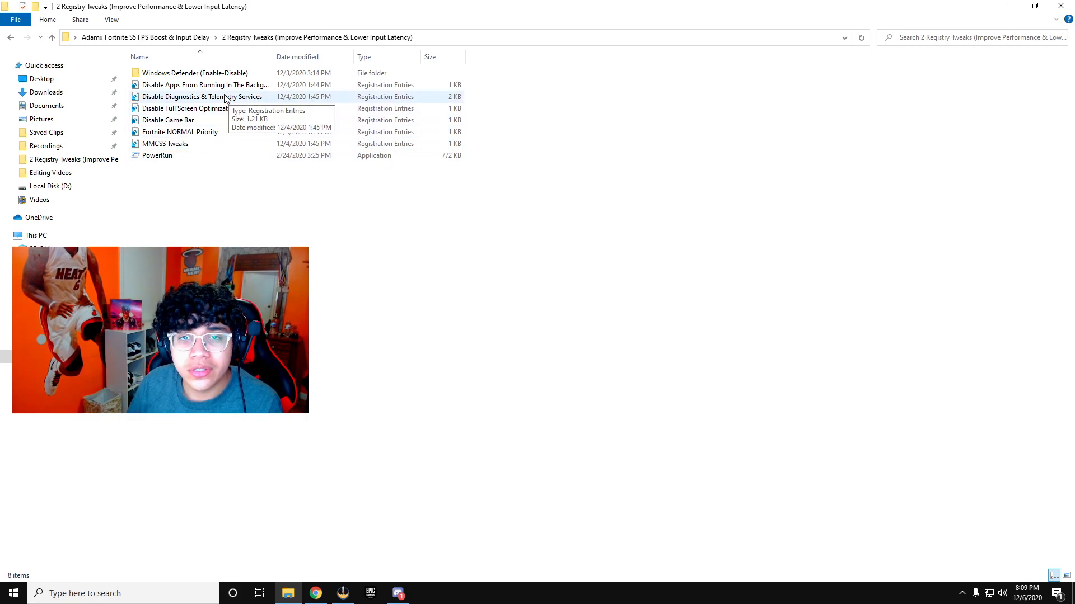
click(203, 96)
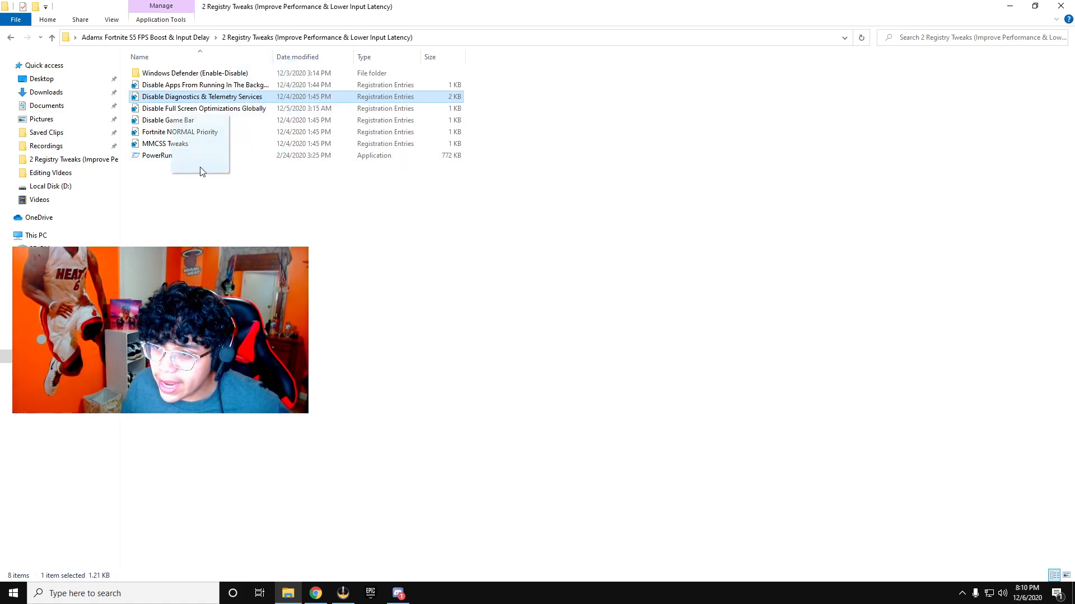
mouse_move(262, 191)
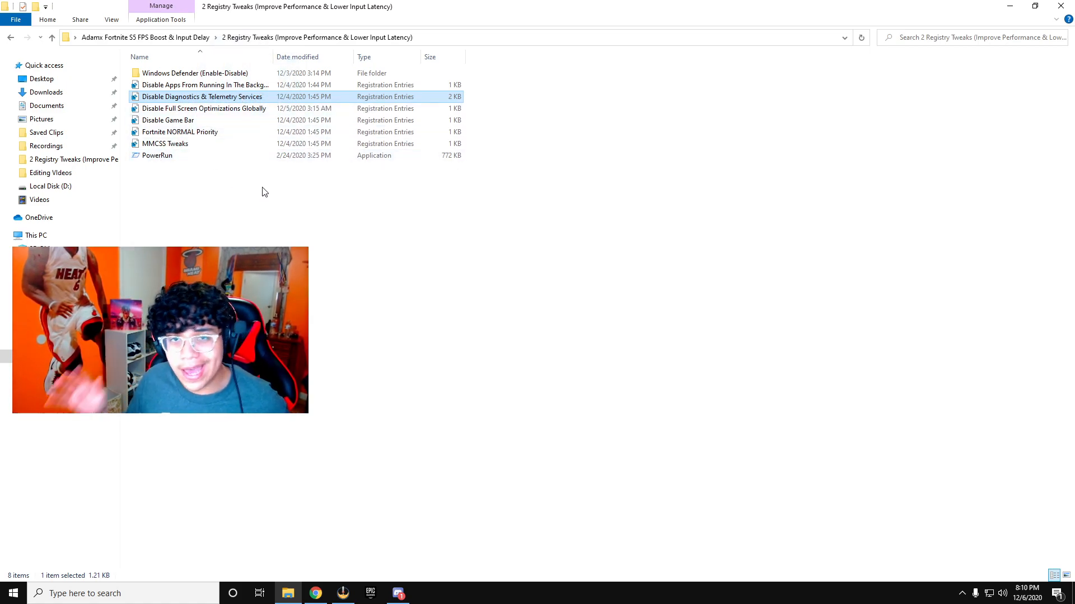
mouse_move(219, 113)
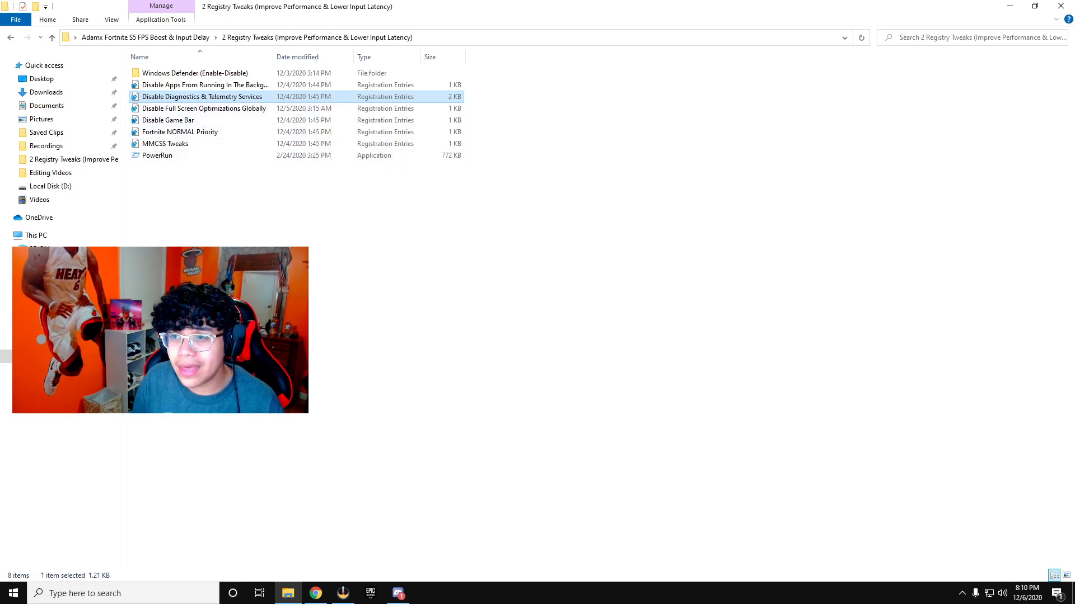
mouse_move(133, 192)
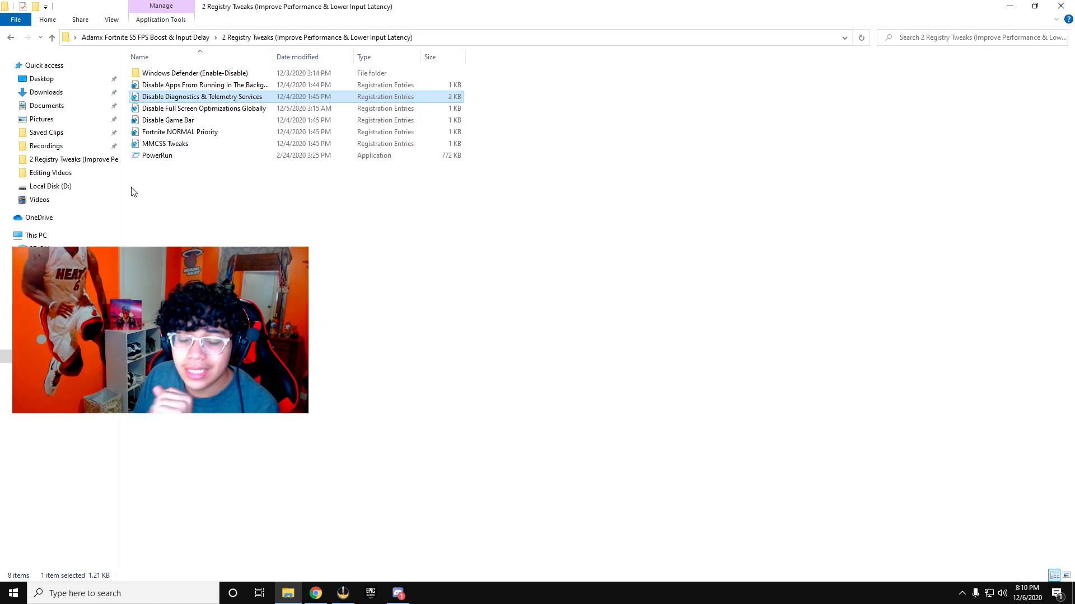
mouse_move(129, 212)
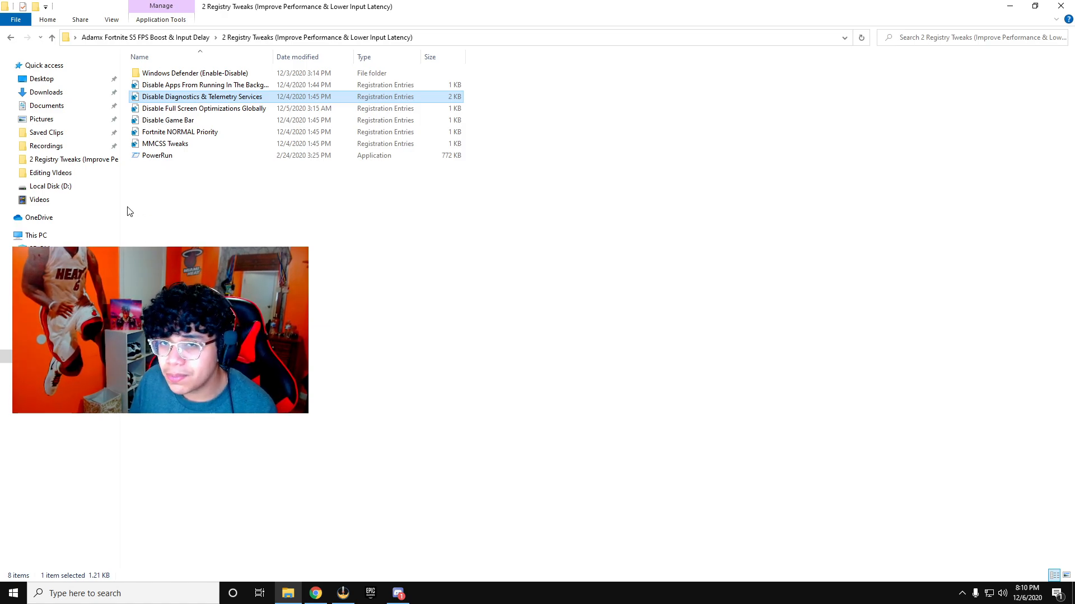
click(10, 37)
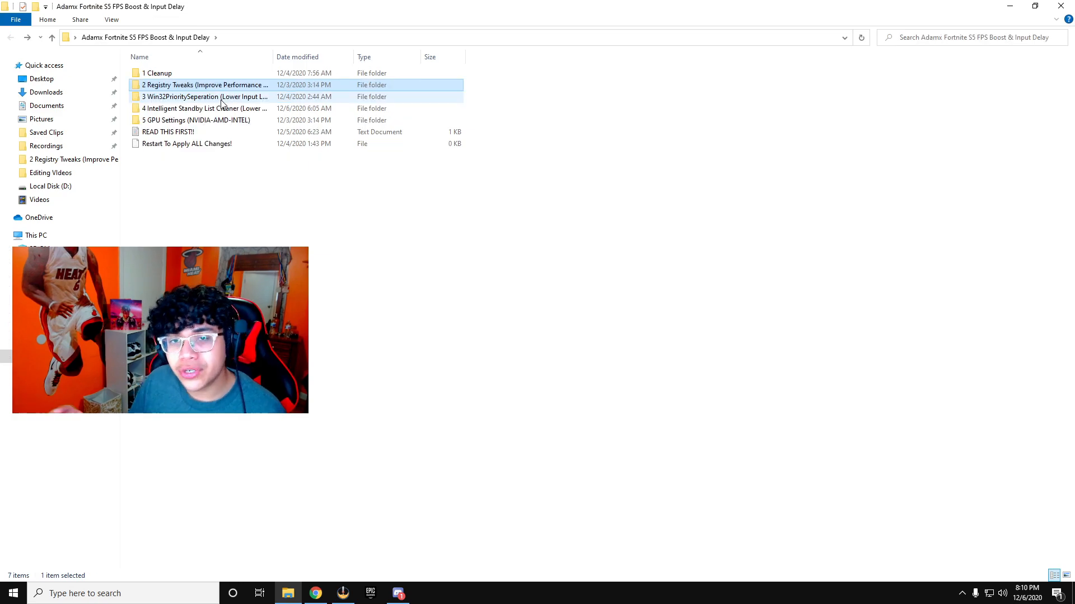
double_click(205, 96)
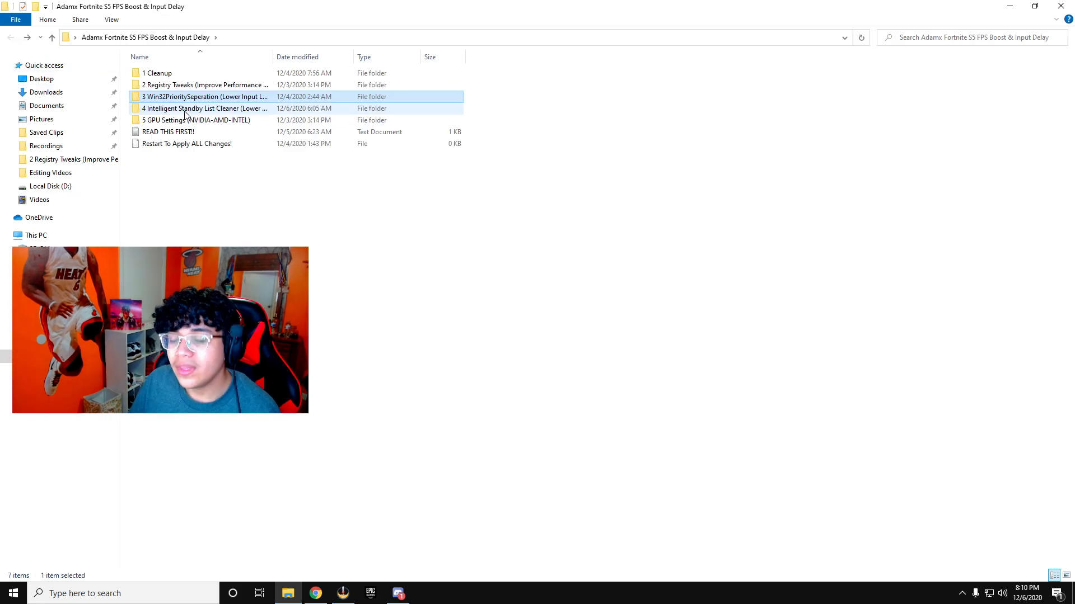
mouse_move(204, 109)
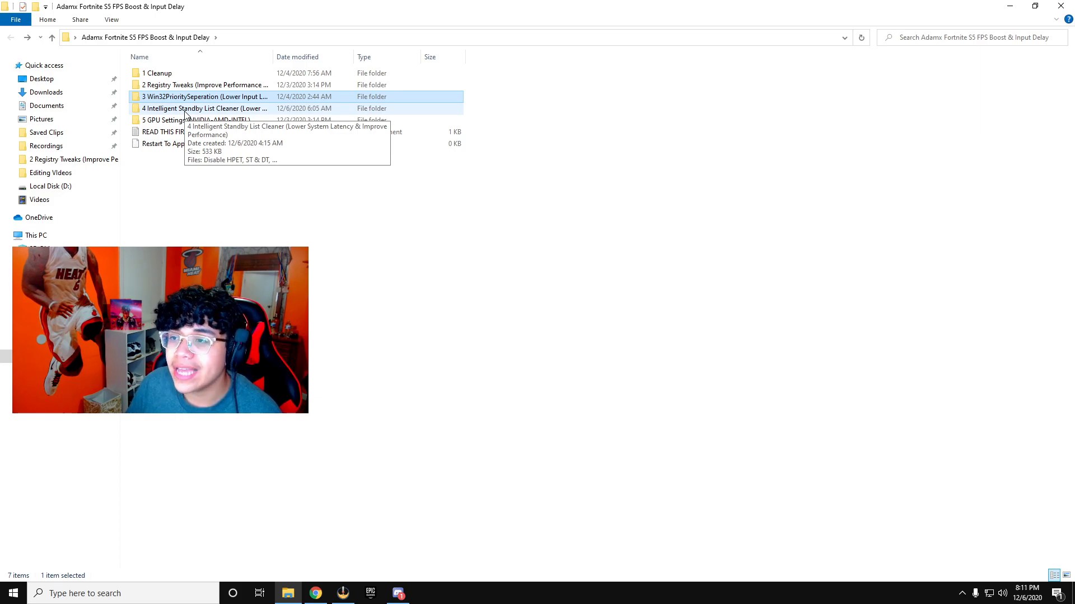
- Read the 'If the batch file isn't working' note inside the 4 Intelligent Standby List Cleaner folder
double_click(204, 108)
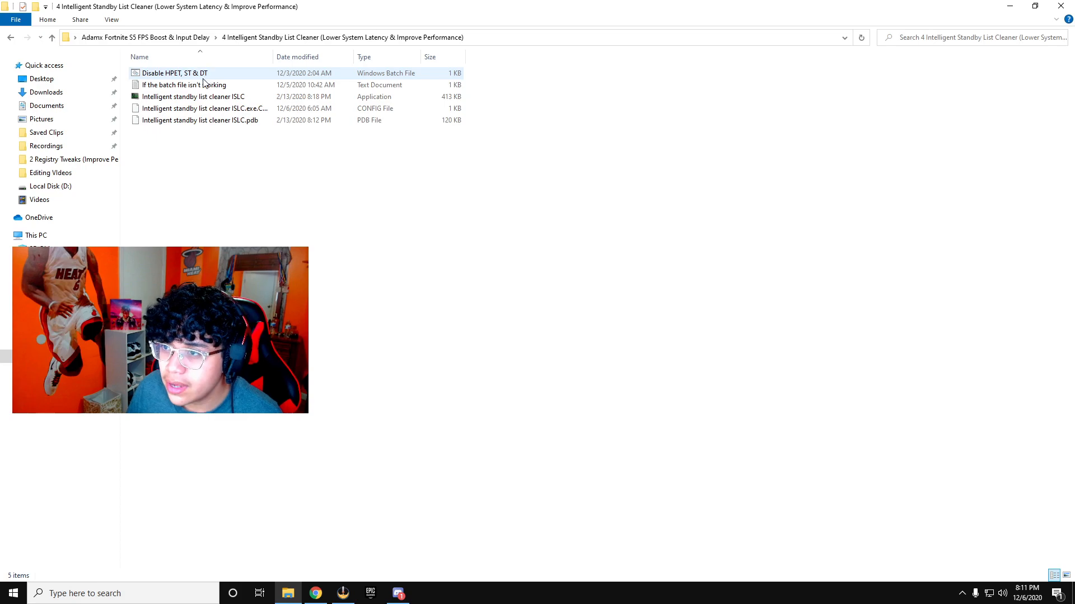
double_click(183, 84)
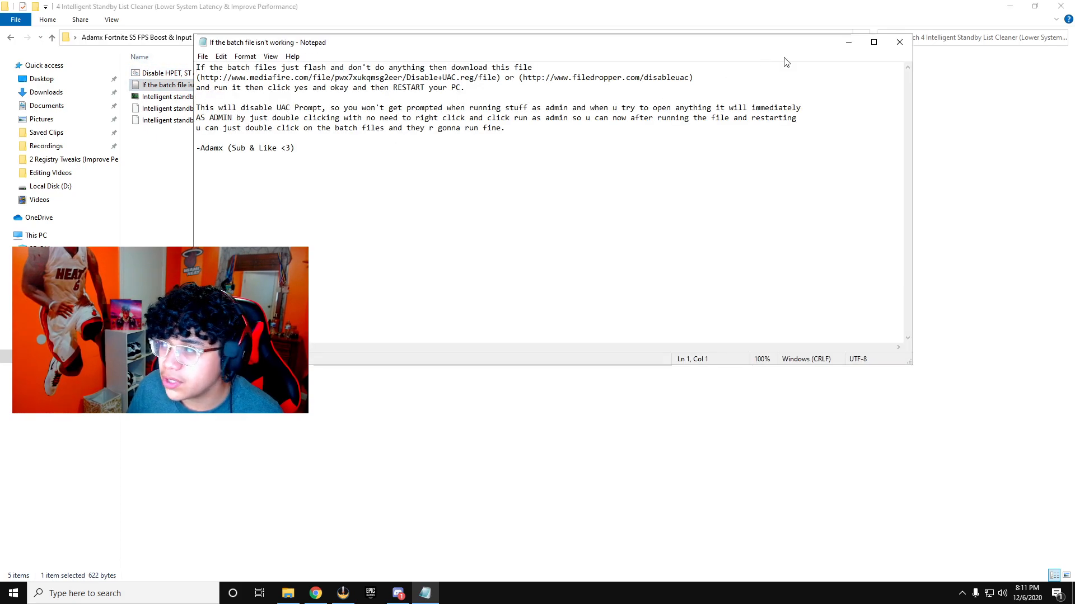
click(899, 42)
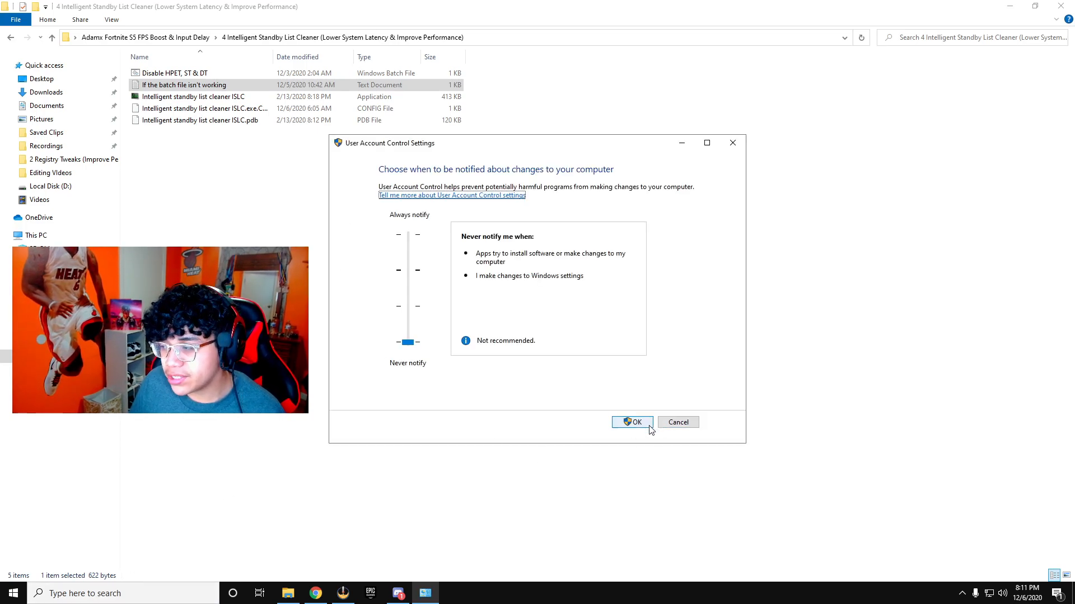
- Confirm UAC Never notify and bring up the running ISLC from the tray's hidden icons
click(631, 422)
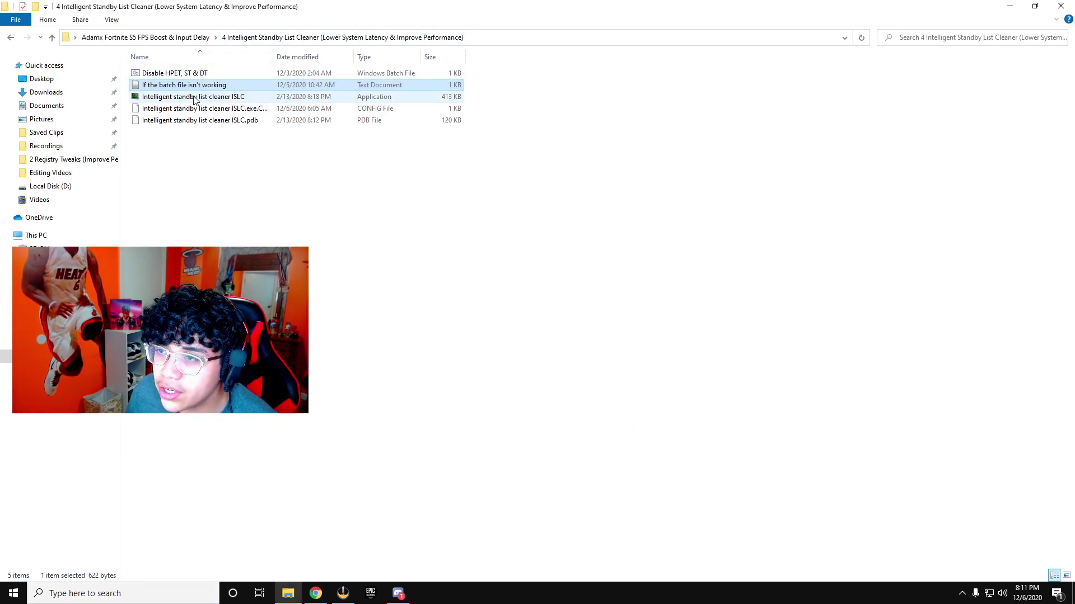
click(962, 593)
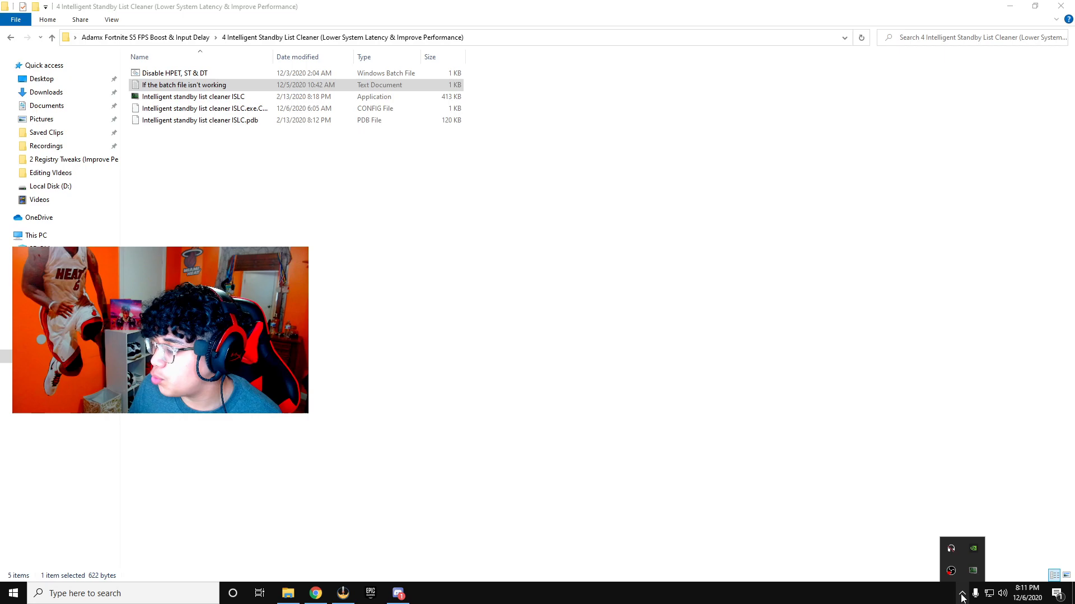
double_click(194, 96)
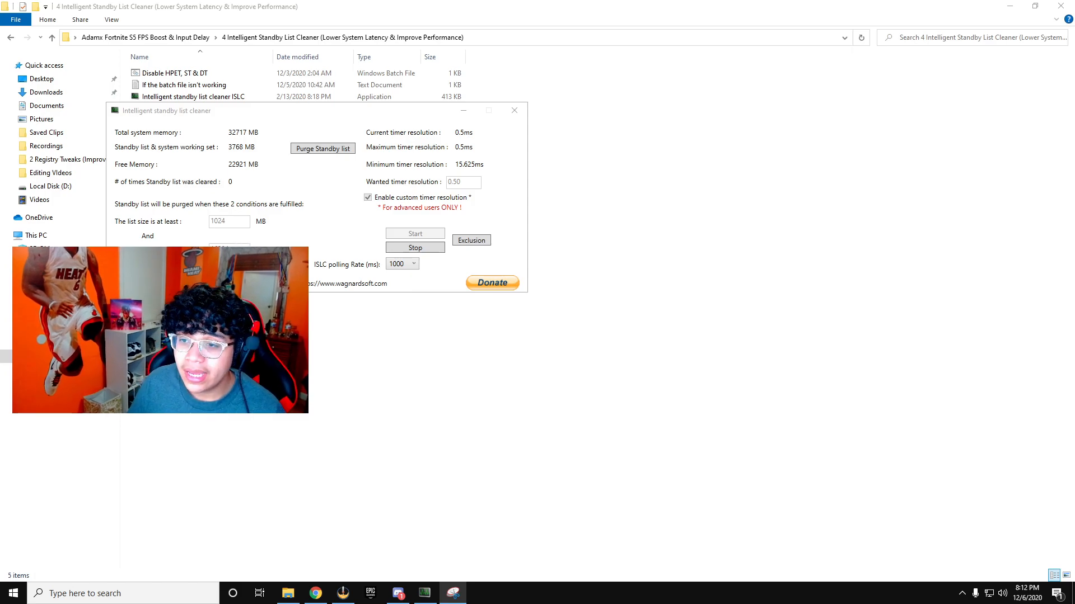
mouse_move(243, 215)
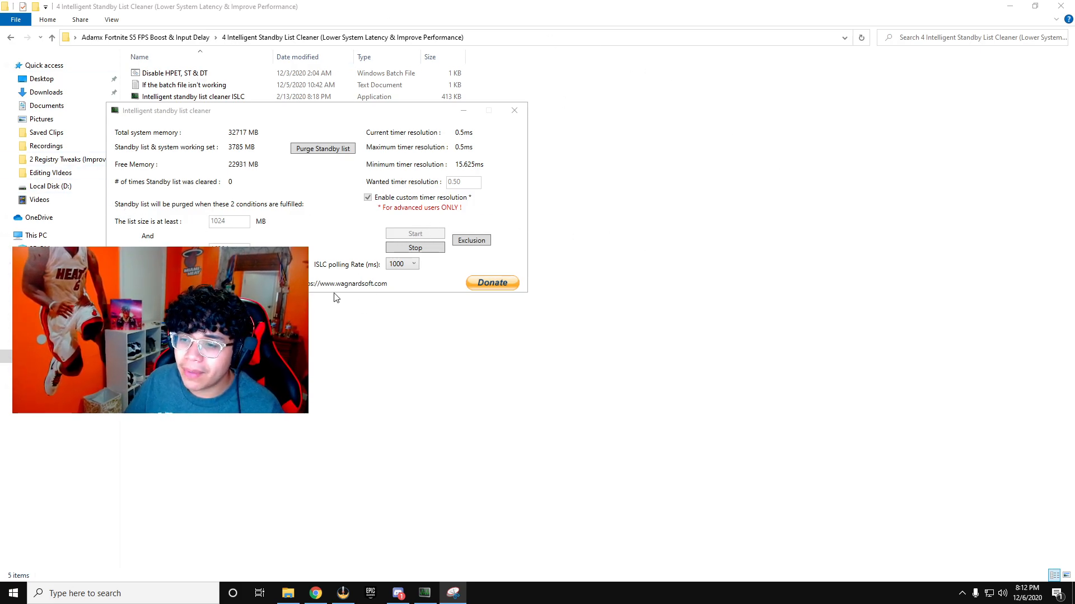
- Purge the standby list in ISLC and hide its window while it keeps running
click(323, 148)
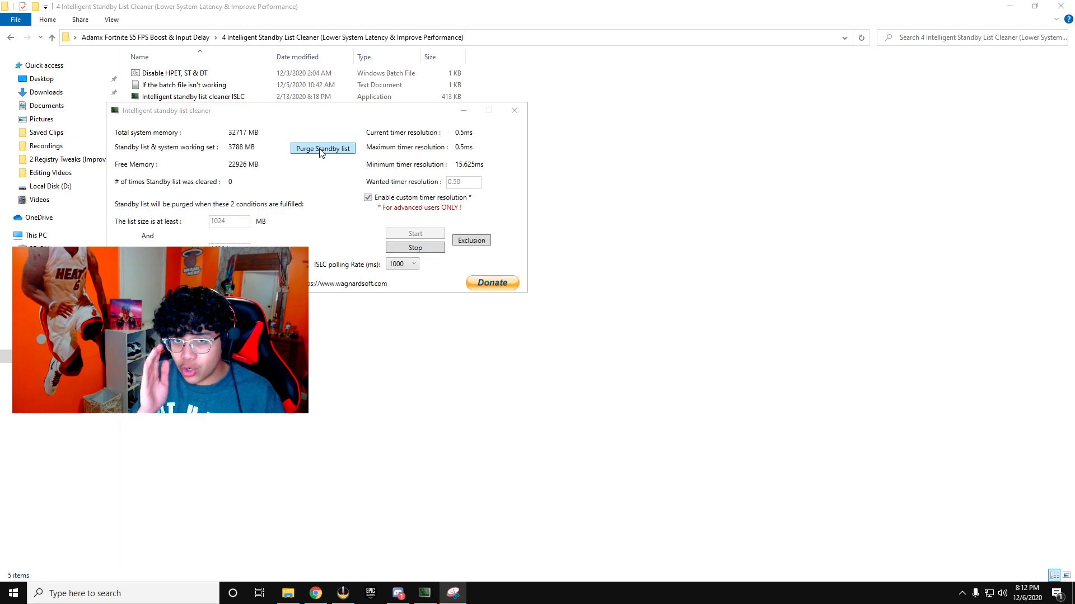
click(514, 110)
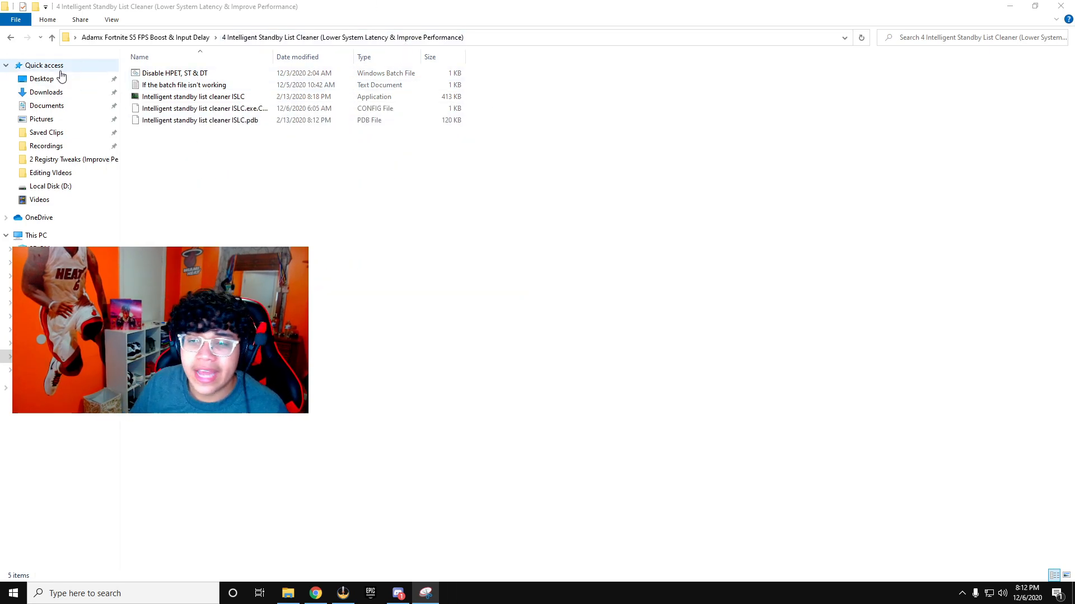
- Return to the pack root and look inside 2 Registry Tweaks' Windows Defender folder
click(52, 37)
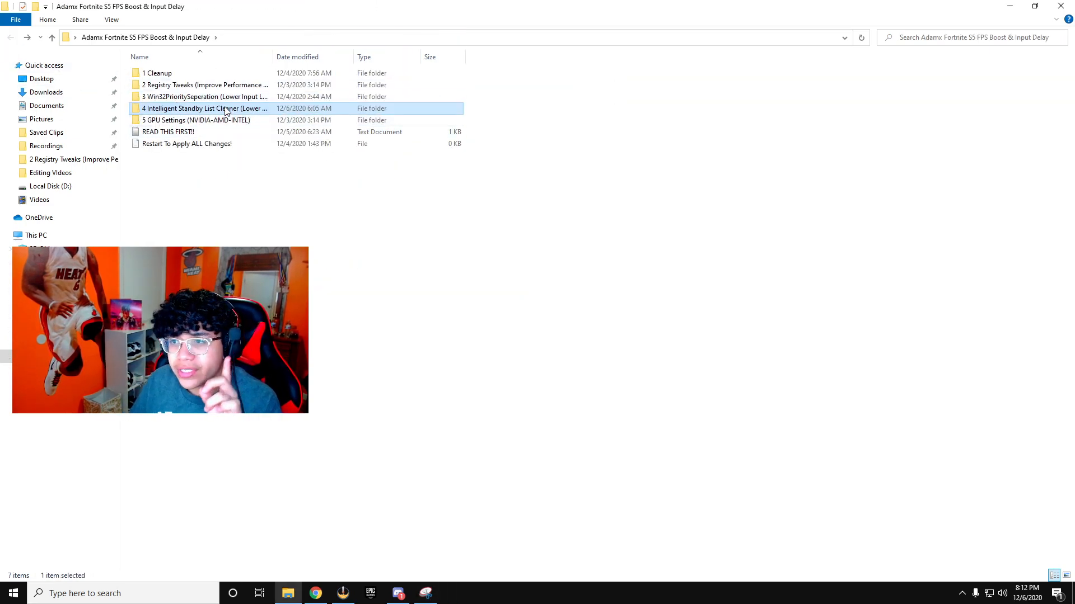
double_click(203, 96)
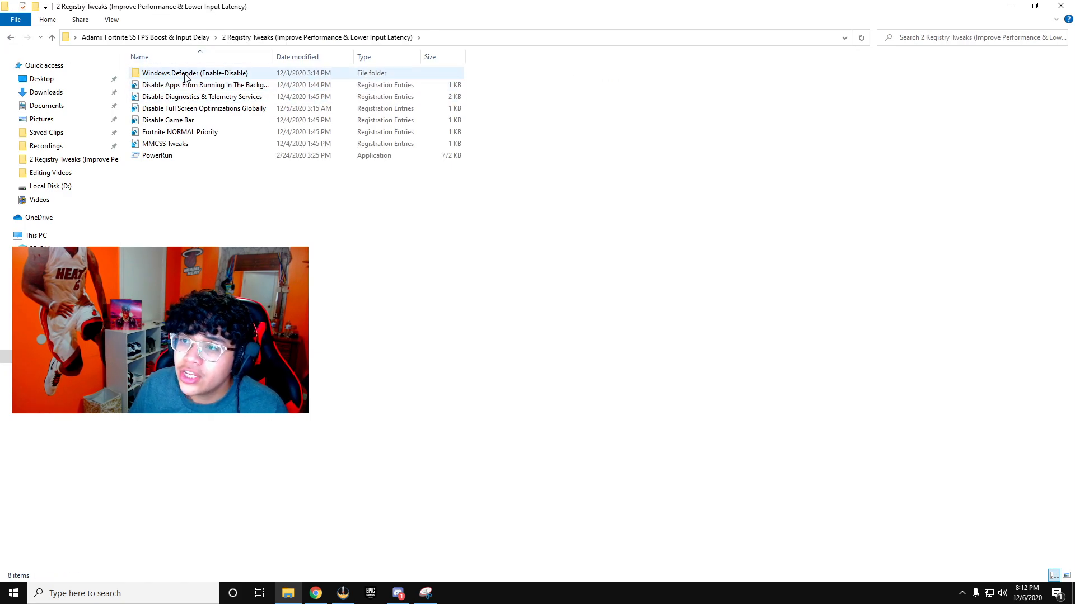
double_click(195, 73)
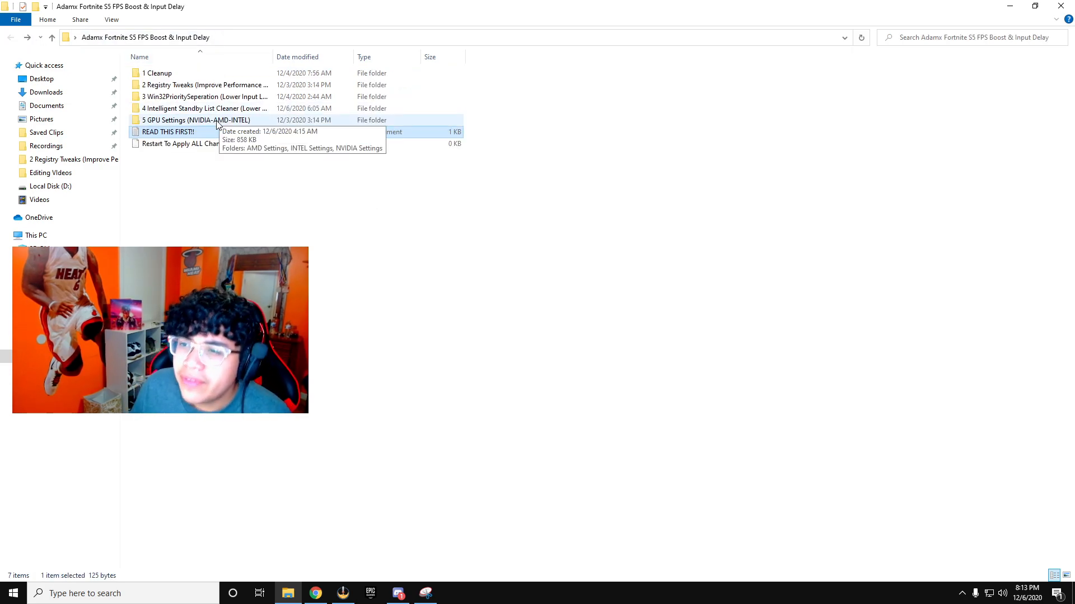
- View NVIDIA.jpg from 5 GPU Settings > NVIDIA Settings in Photos
double_click(196, 119)
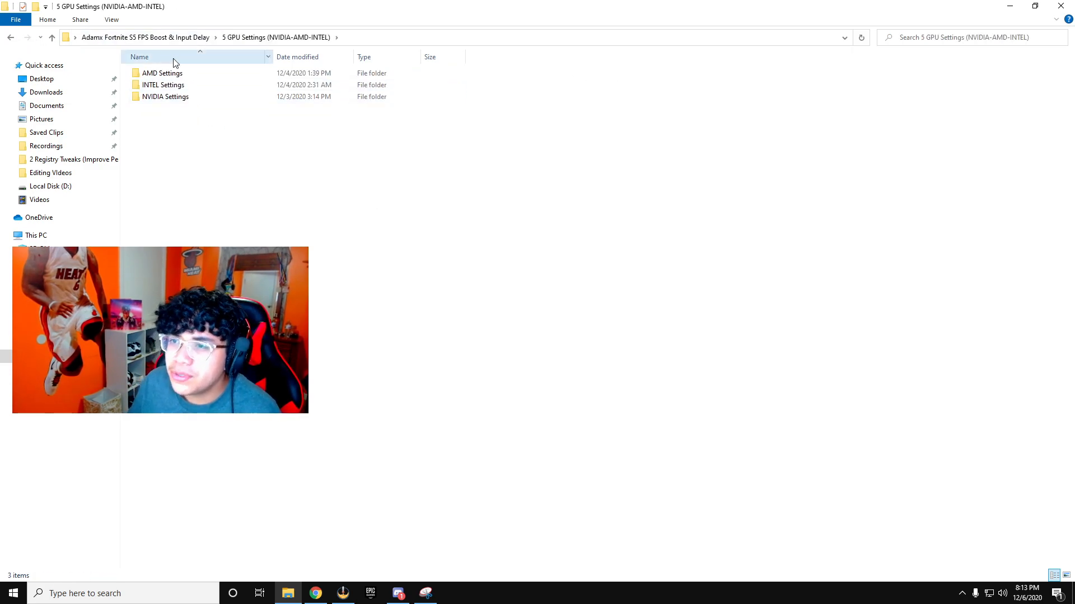
mouse_move(350, 233)
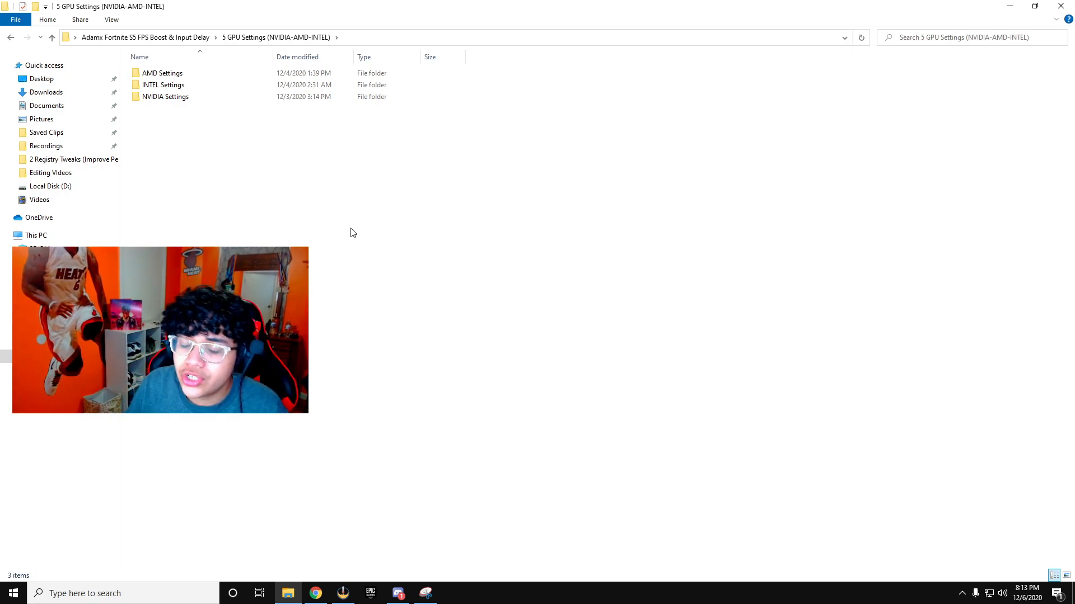
double_click(166, 96)
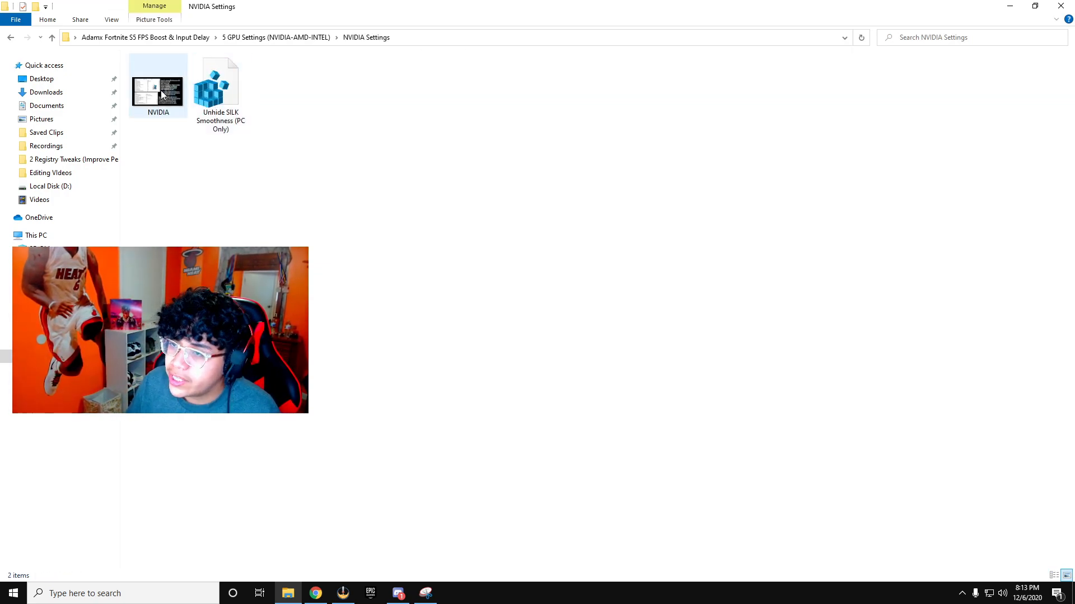
double_click(158, 86)
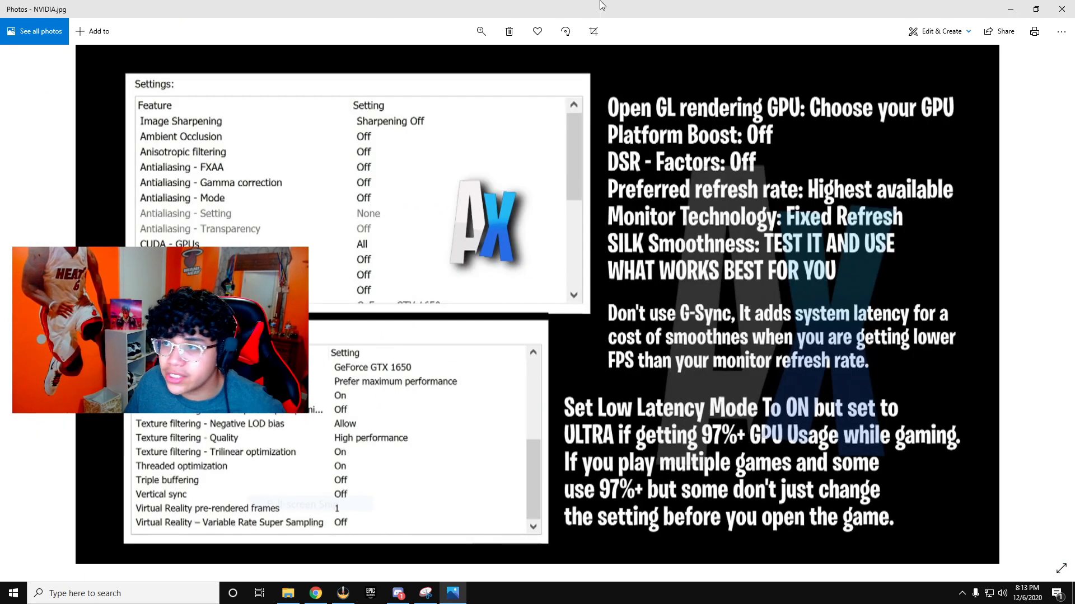
- Launch NVIDIA Control Panel from the desktop, show Manage 3D settings, then minimize it
right_click(539, 288)
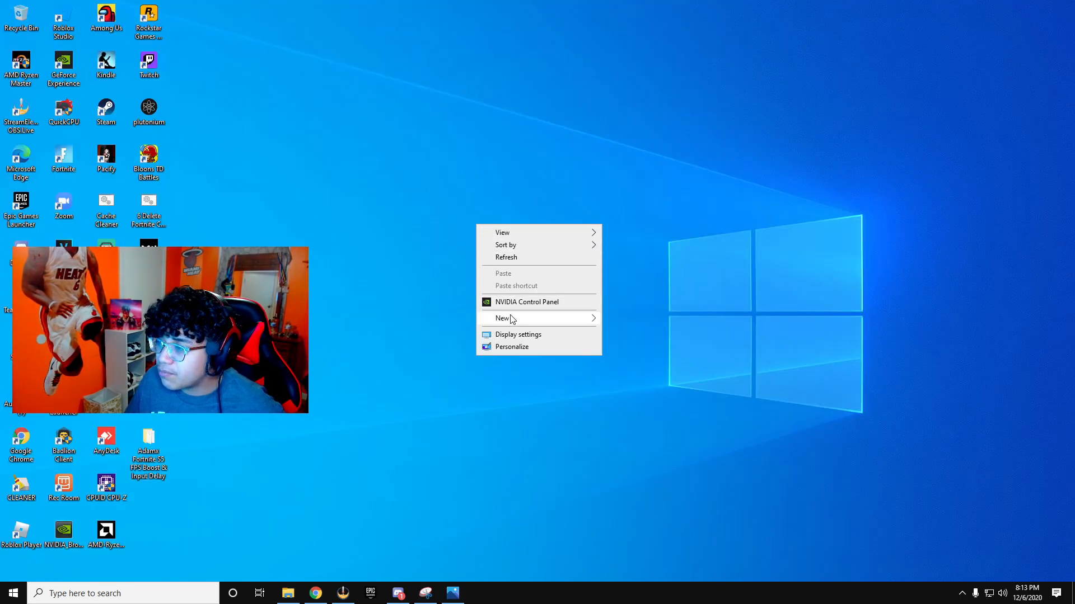
click(511, 309)
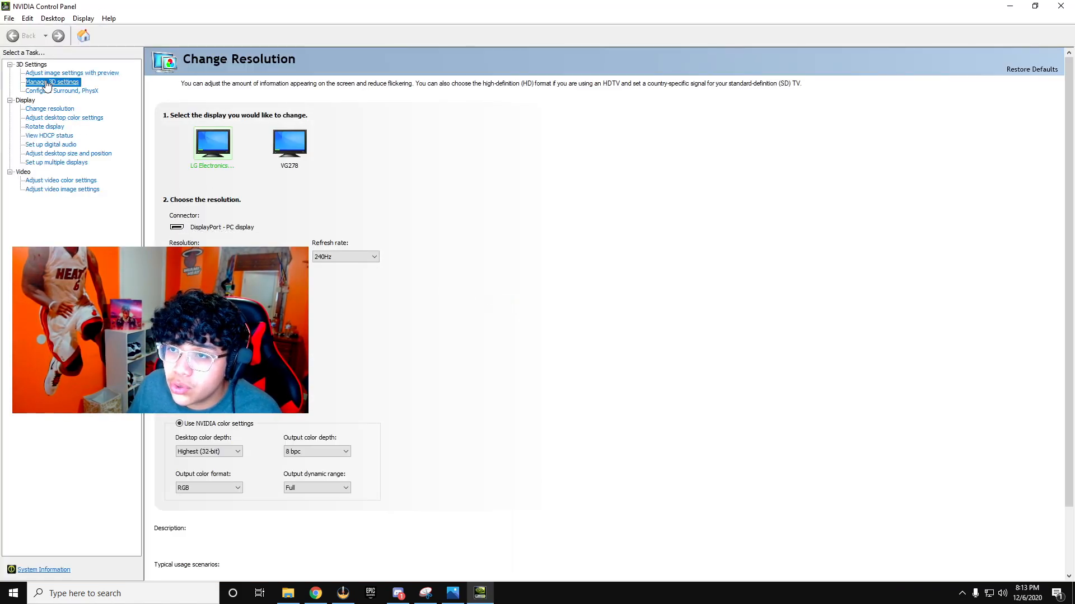
click(53, 82)
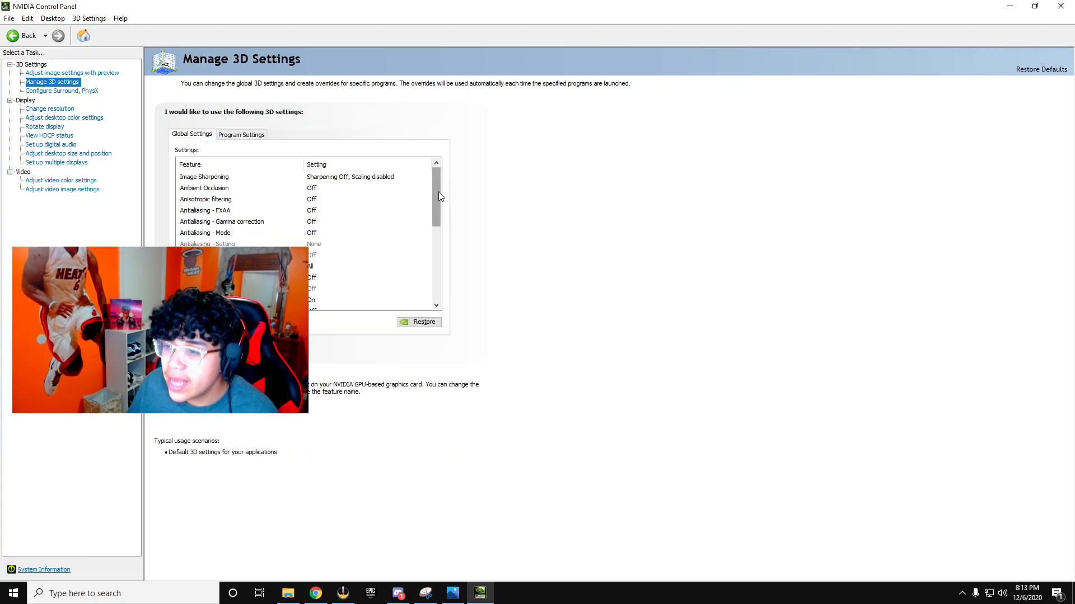
click(1061, 7)
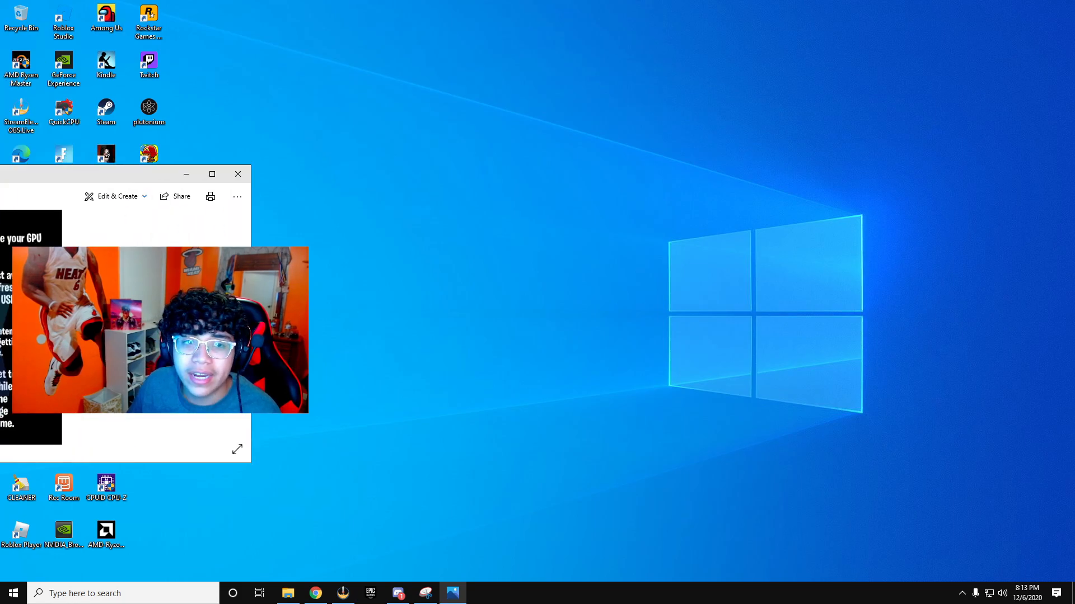
- Read and close the READ THIS FIRST!! note, then maximize the boost pack folder window
click(211, 174)
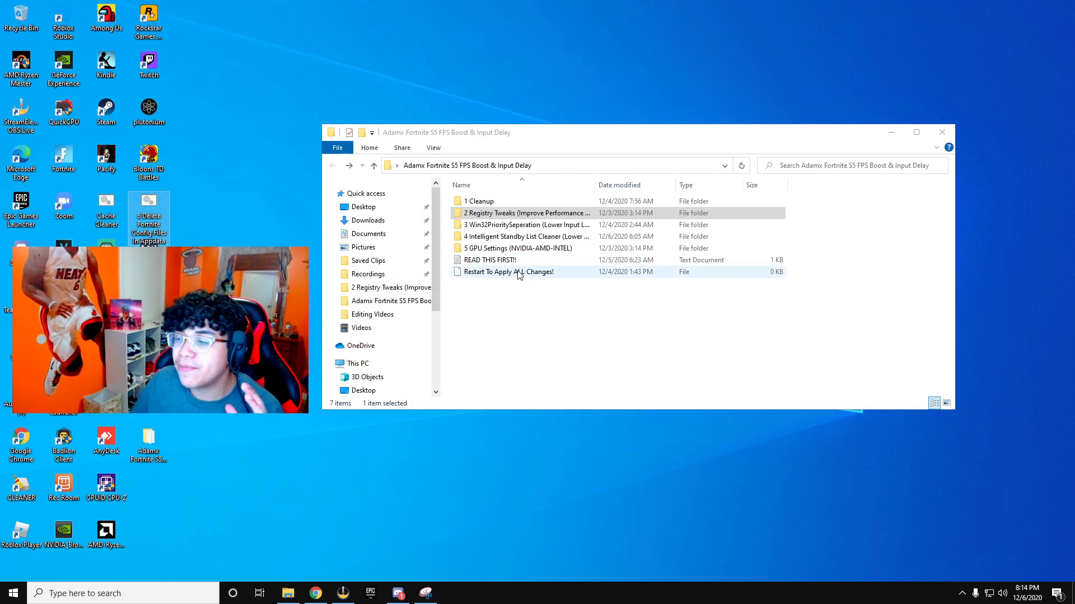
double_click(489, 259)
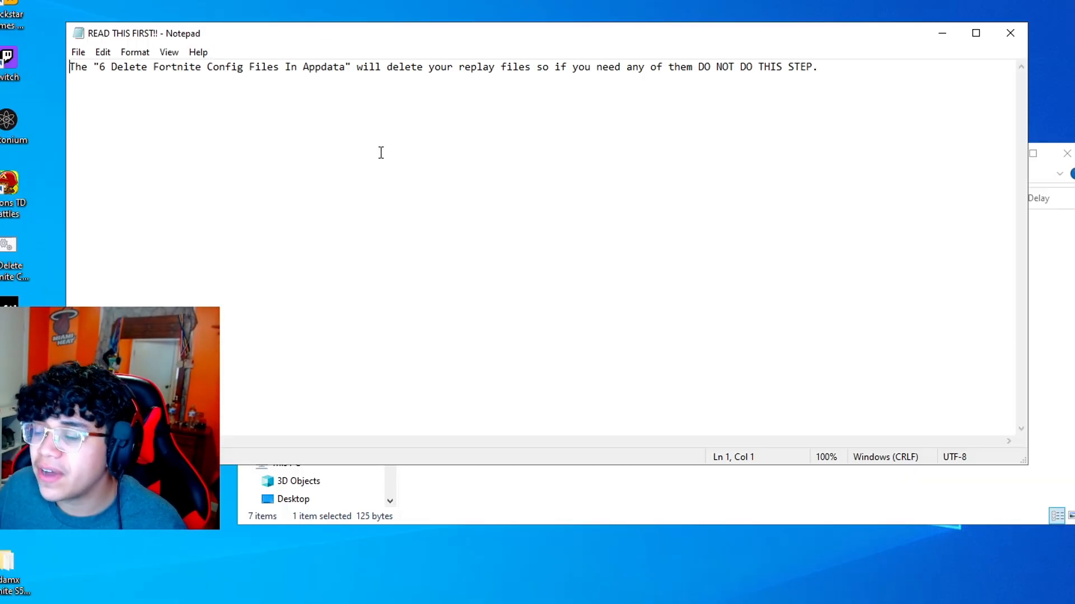
mouse_move(572, 118)
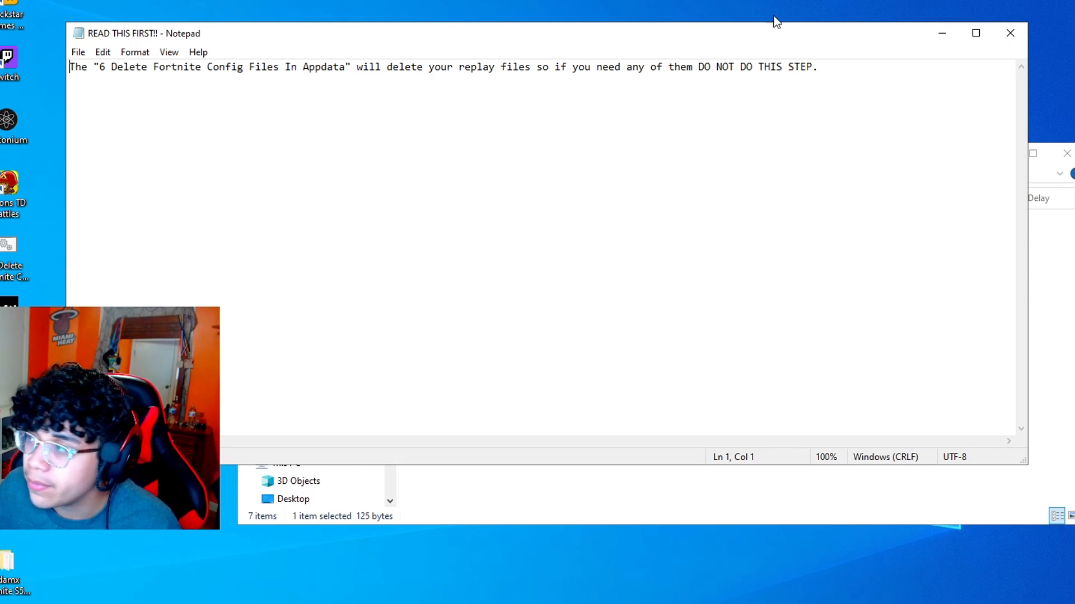
click(1009, 33)
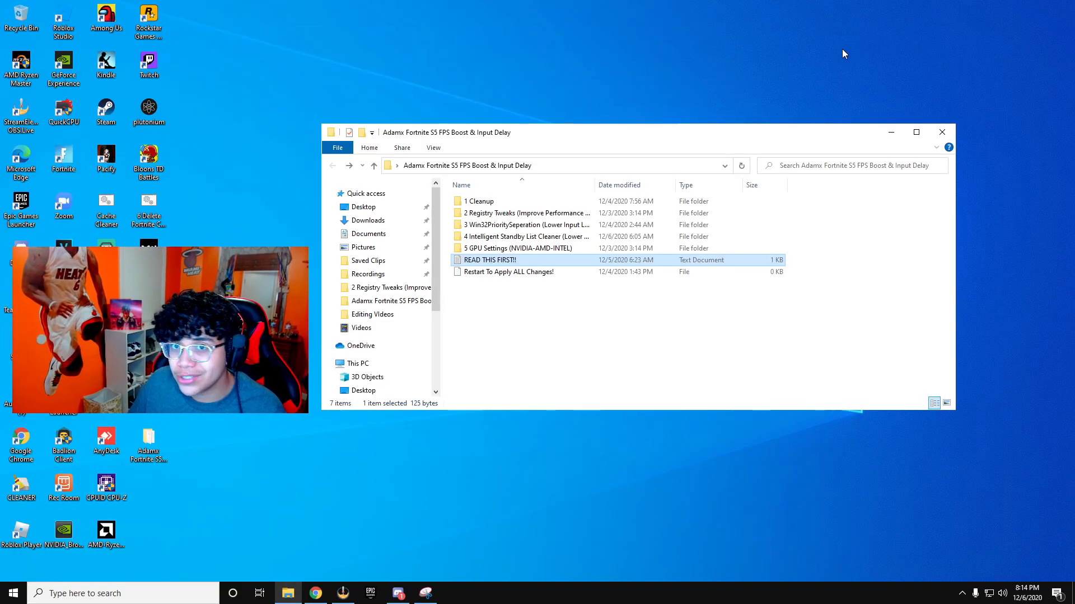
mouse_move(507, 236)
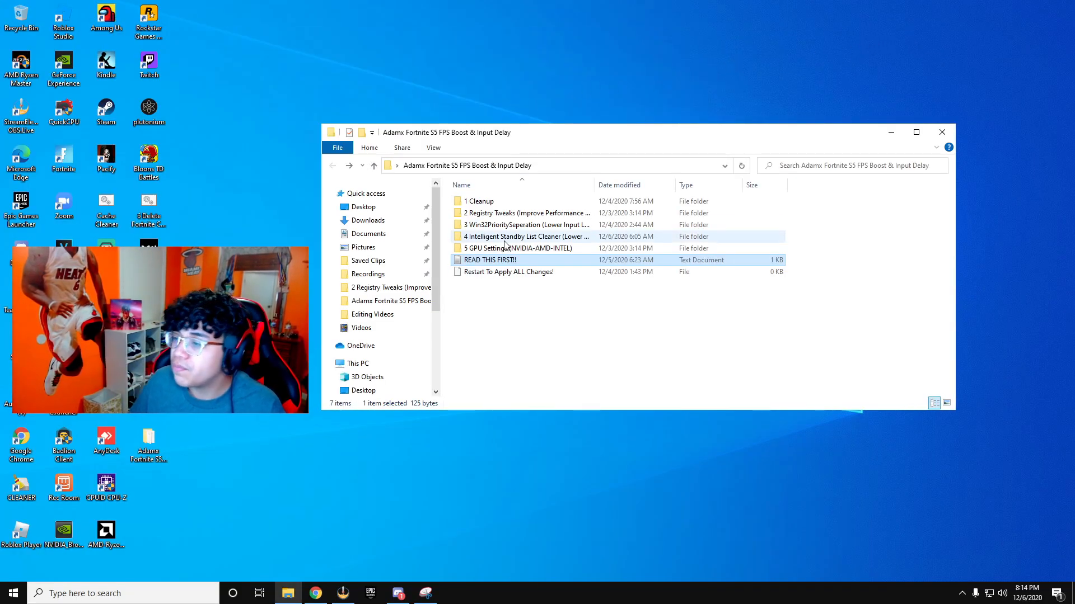
mouse_move(287, 216)
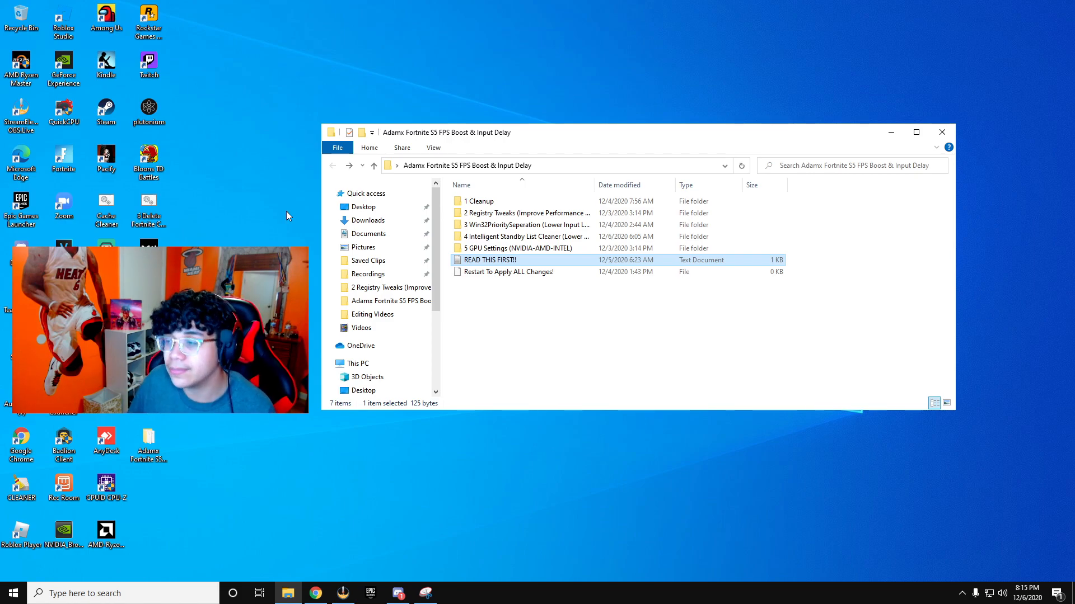
click(915, 132)
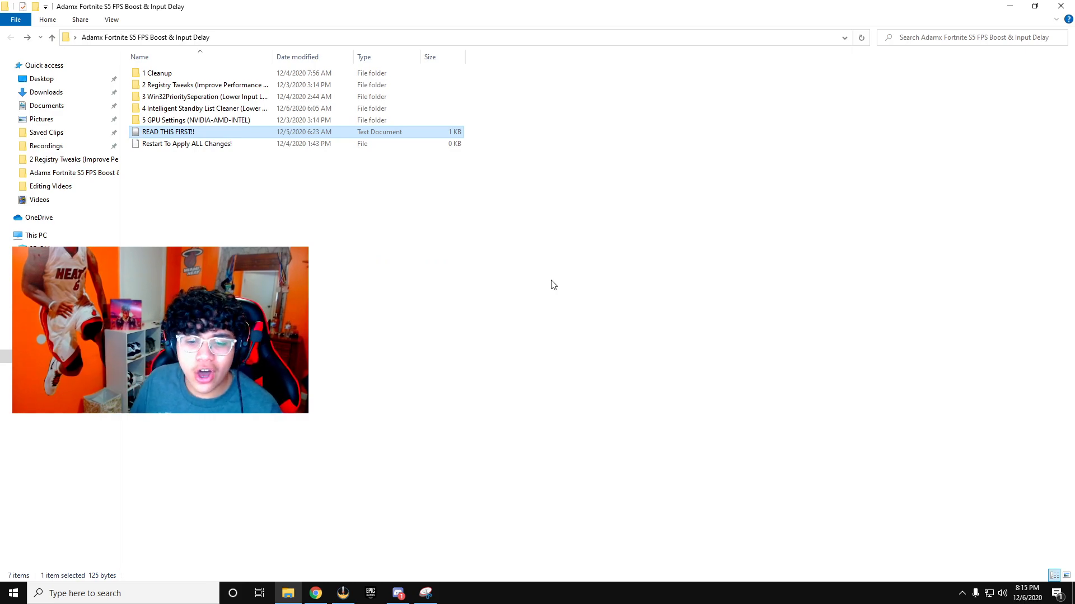